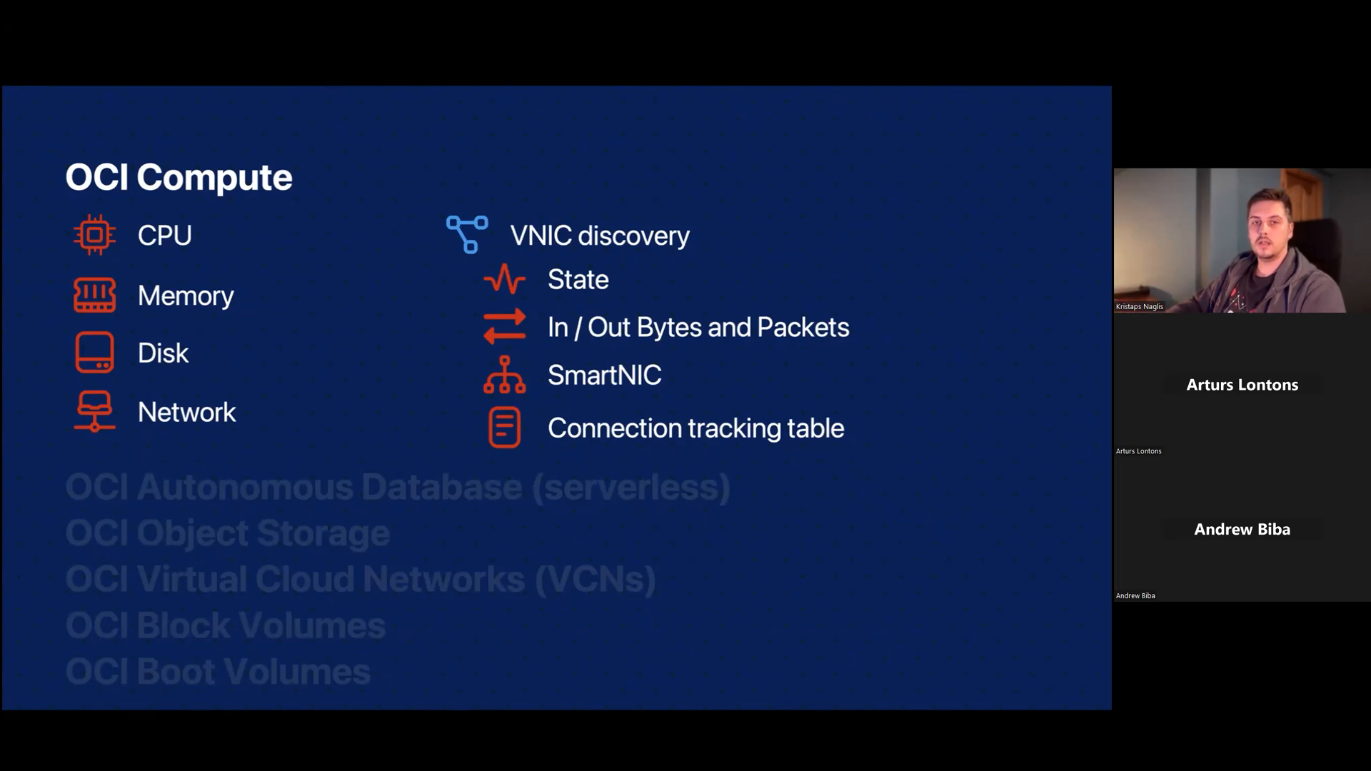
# - Advance past the OCI Compute metrics slide to THE STRUCTURE slide
pyautogui.press('Right')
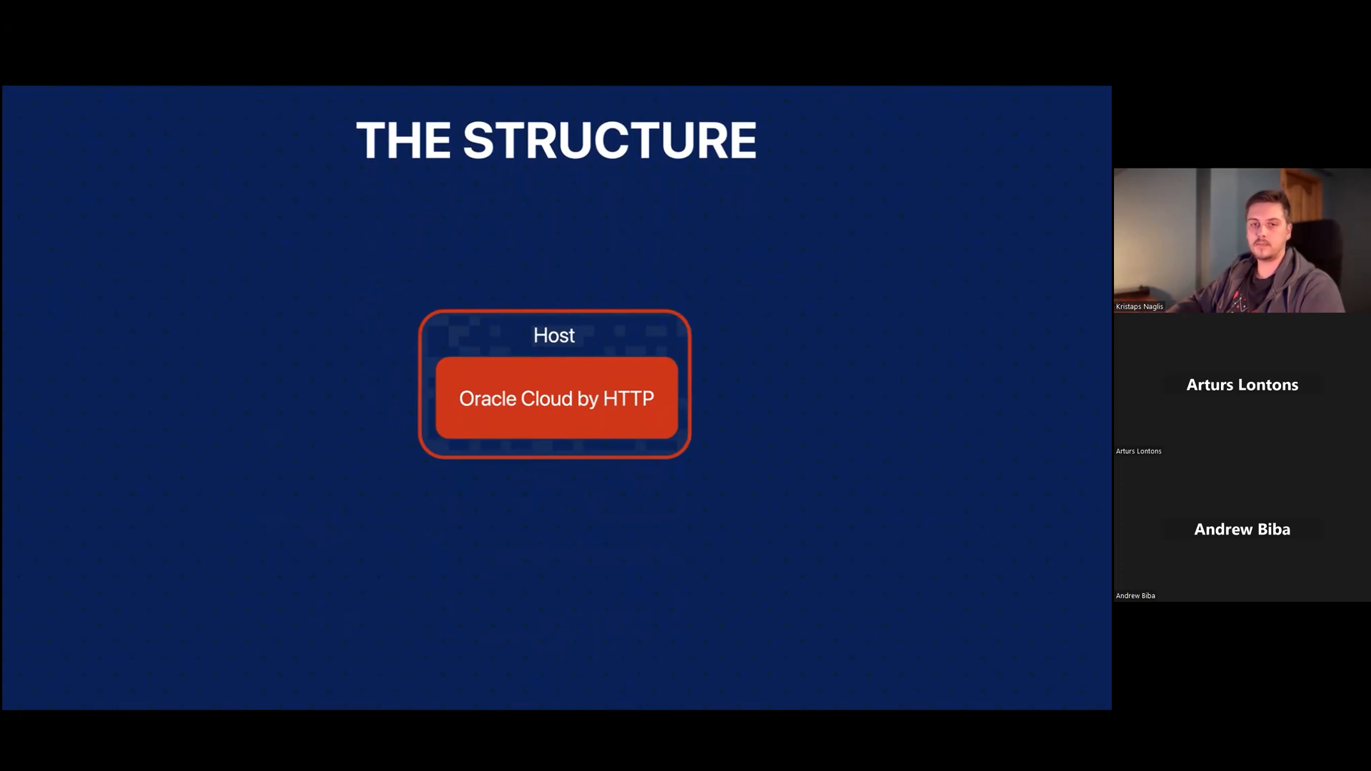
# - Advance to the Zabbix Hosts list with the OCI host on Oracle Cloud by HTTP
pyautogui.press('Right')
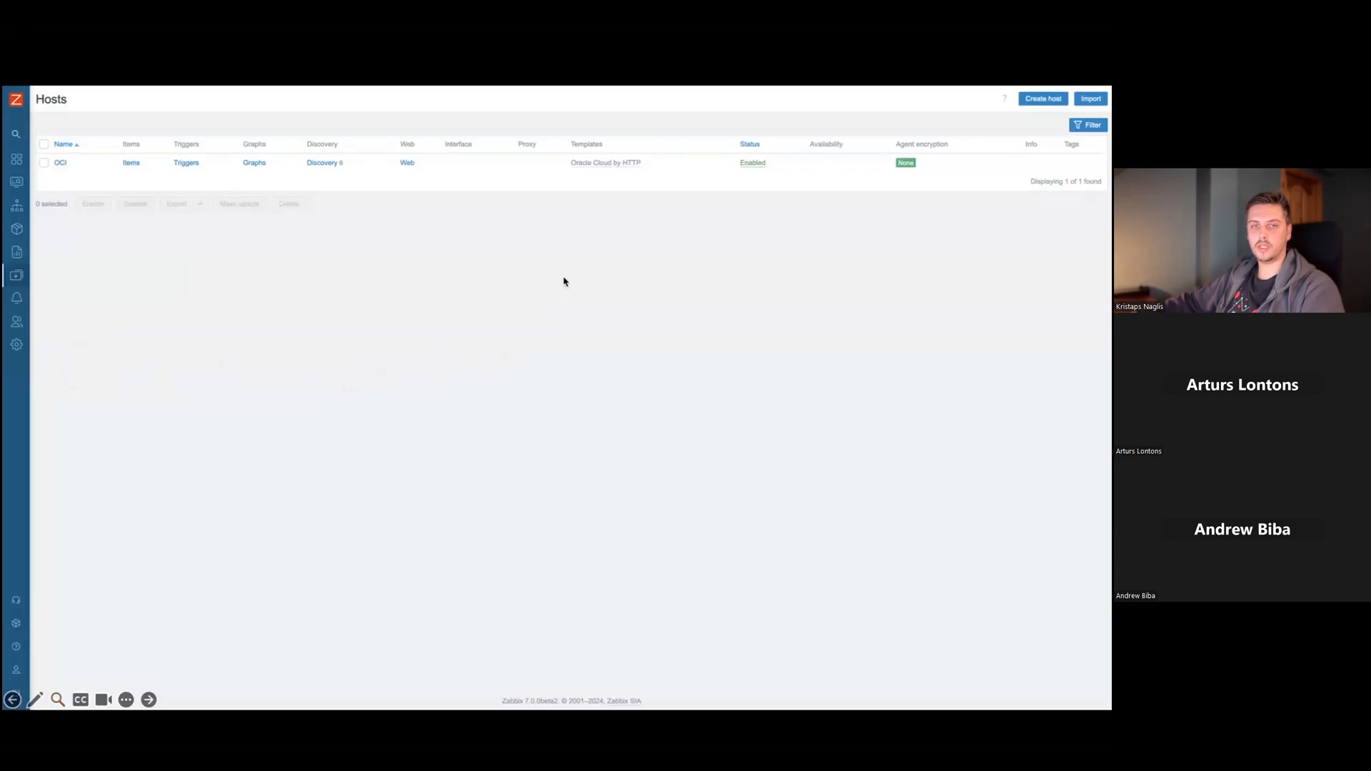
# - Refresh the Hosts list to show all nine hosts, including discovered OCI resources
pyautogui.click(321, 163)
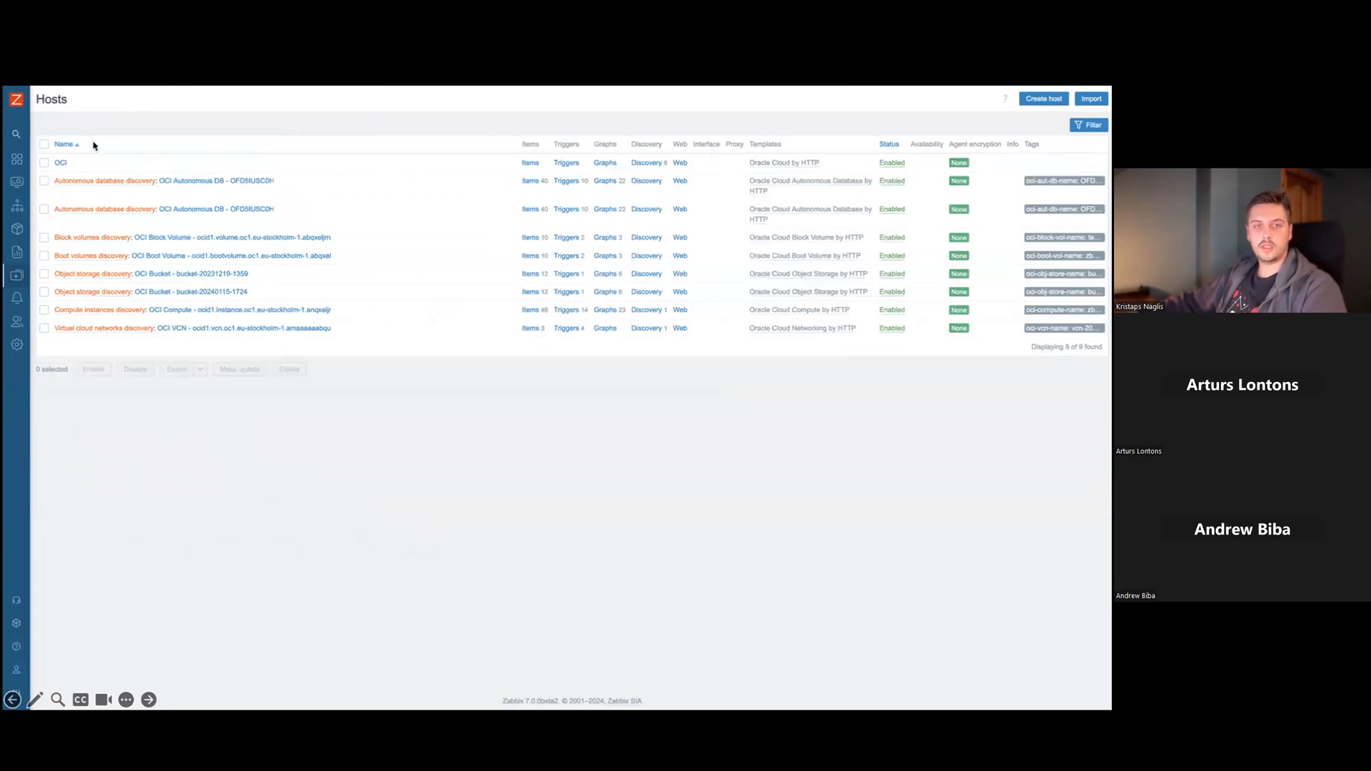
pyautogui.moveTo(121, 374)
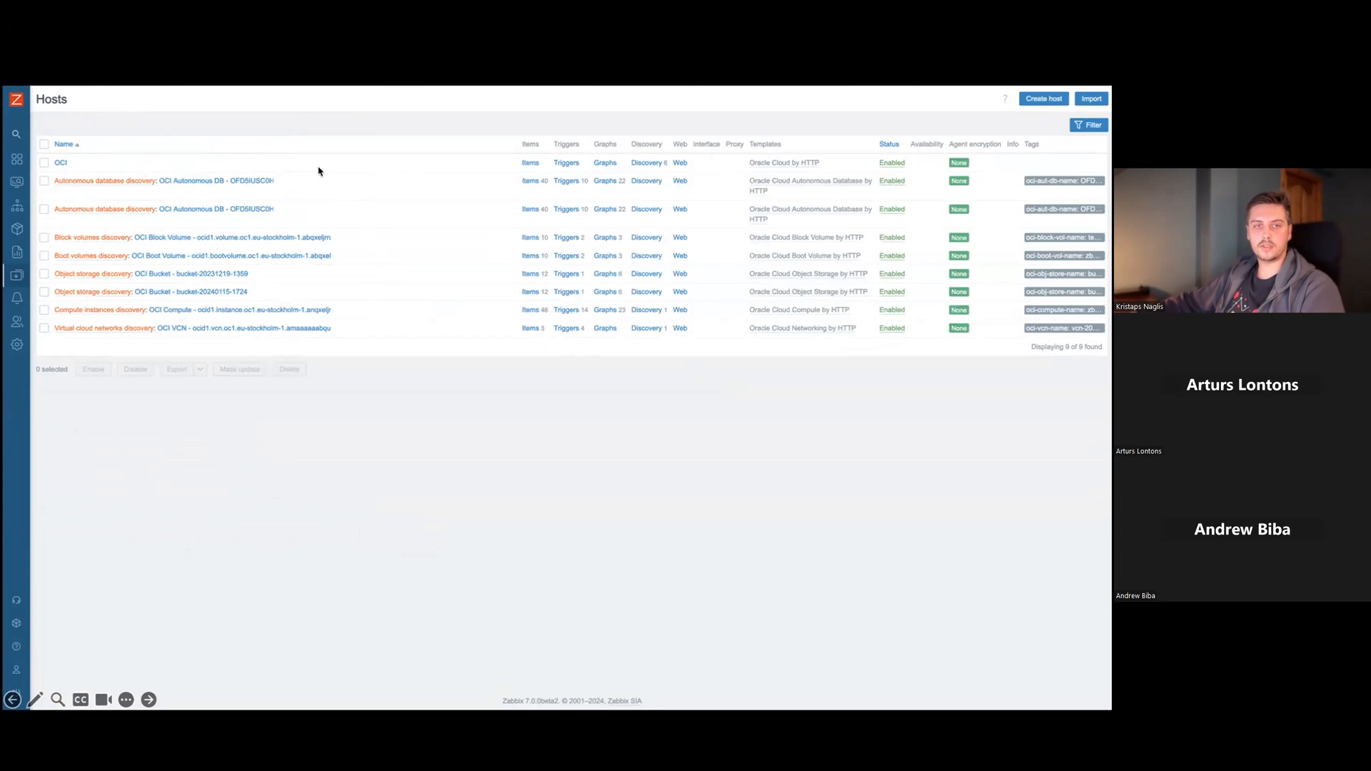
pyautogui.moveTo(242, 208)
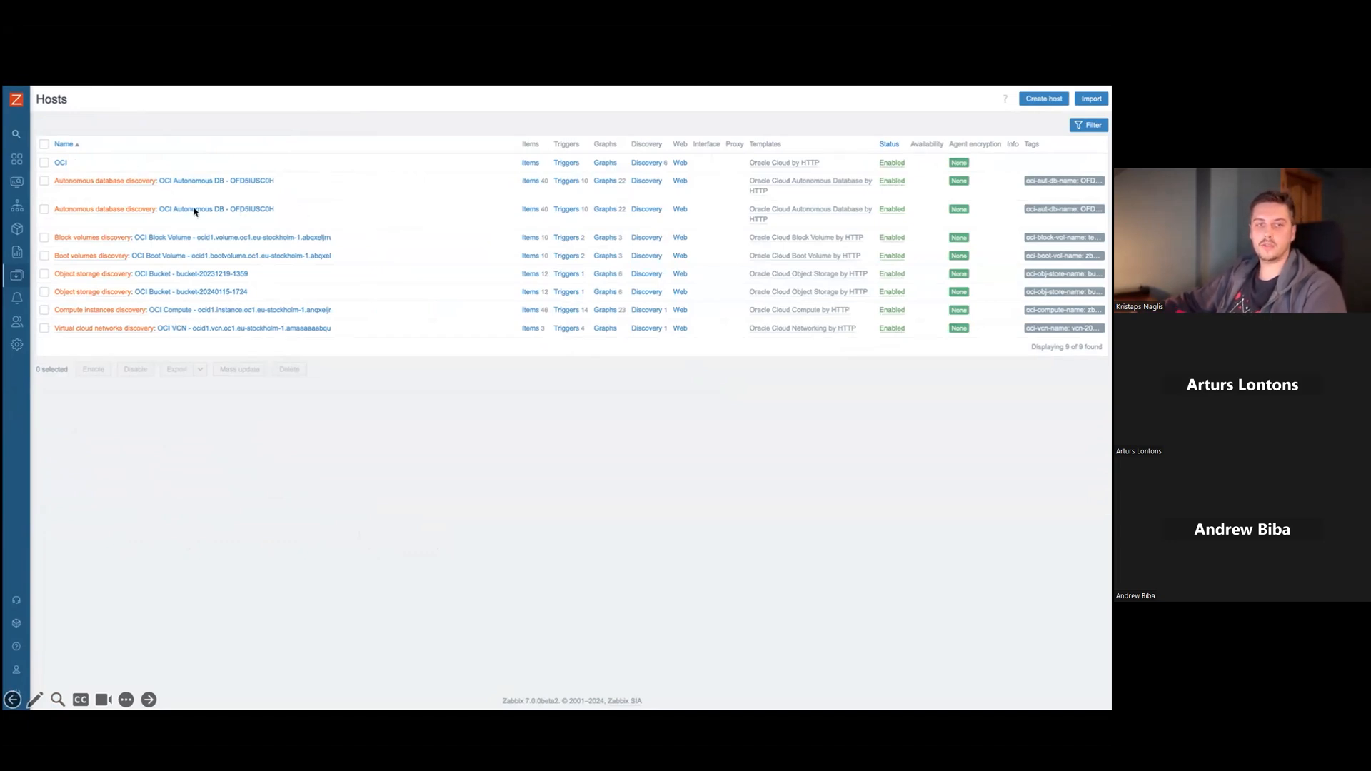
pyautogui.moveTo(147, 192)
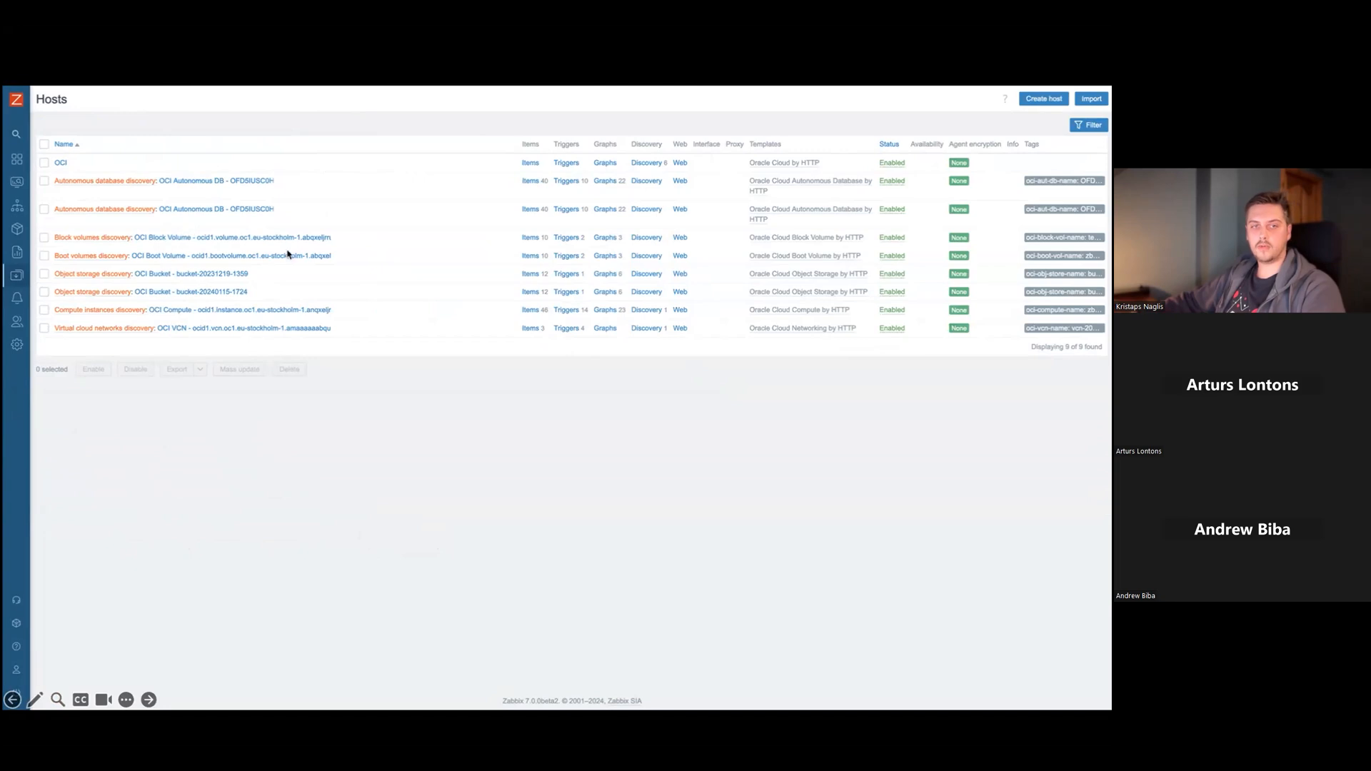
pyautogui.moveTo(212, 243)
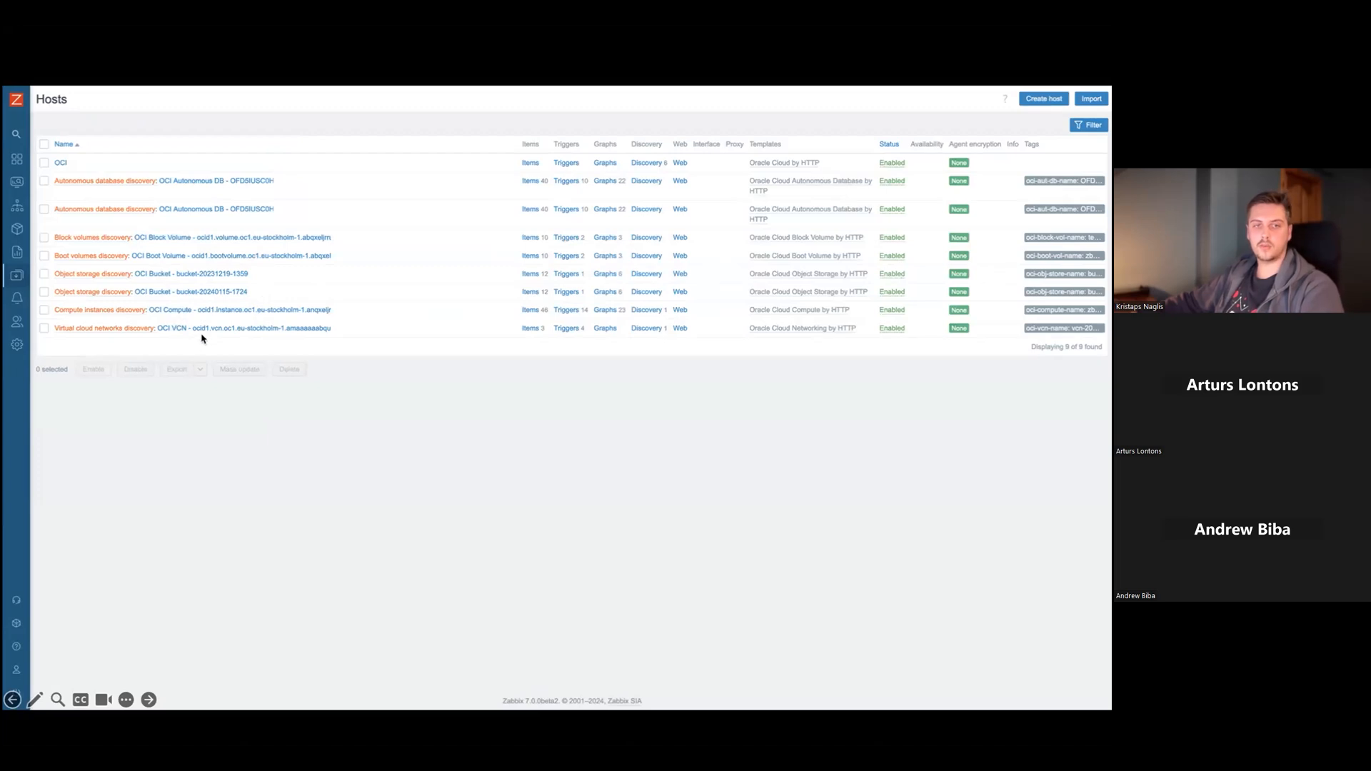
pyautogui.moveTo(508, 306)
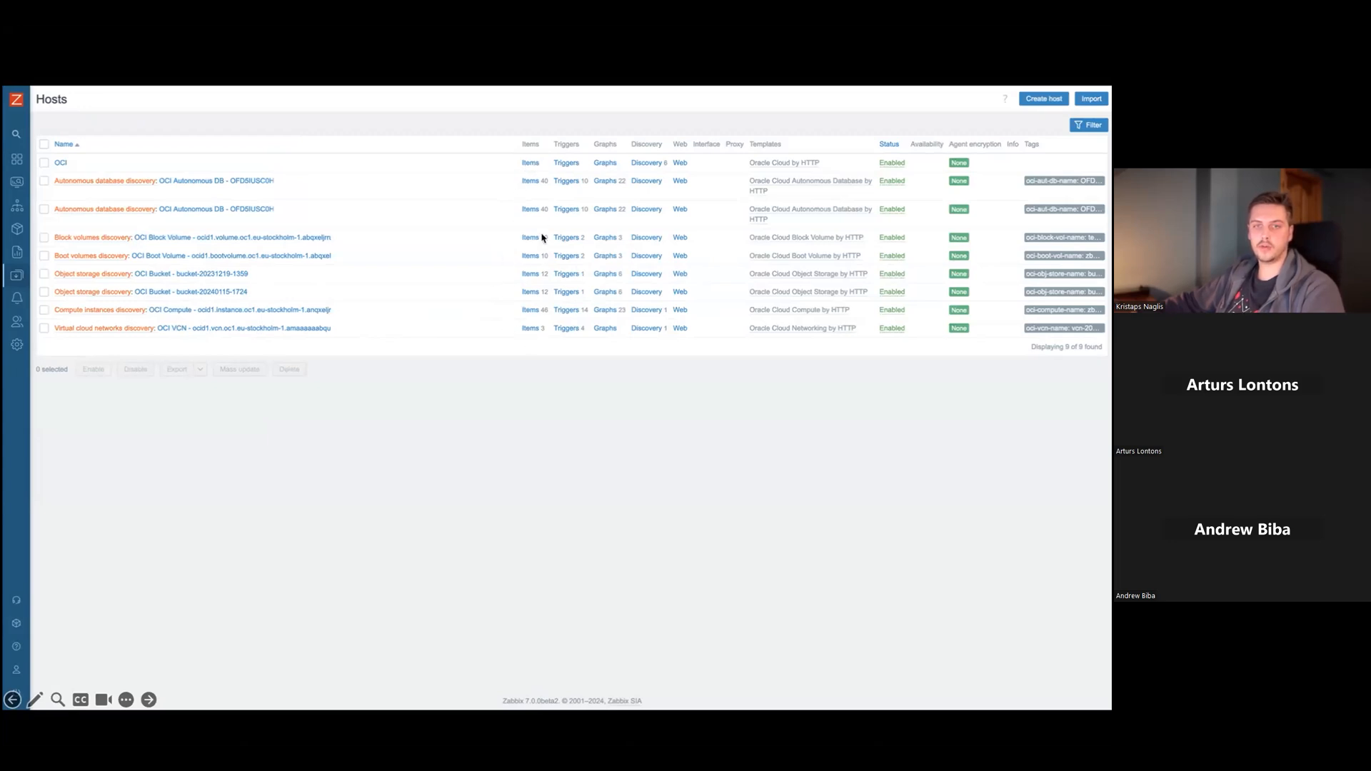
pyautogui.moveTo(622, 181)
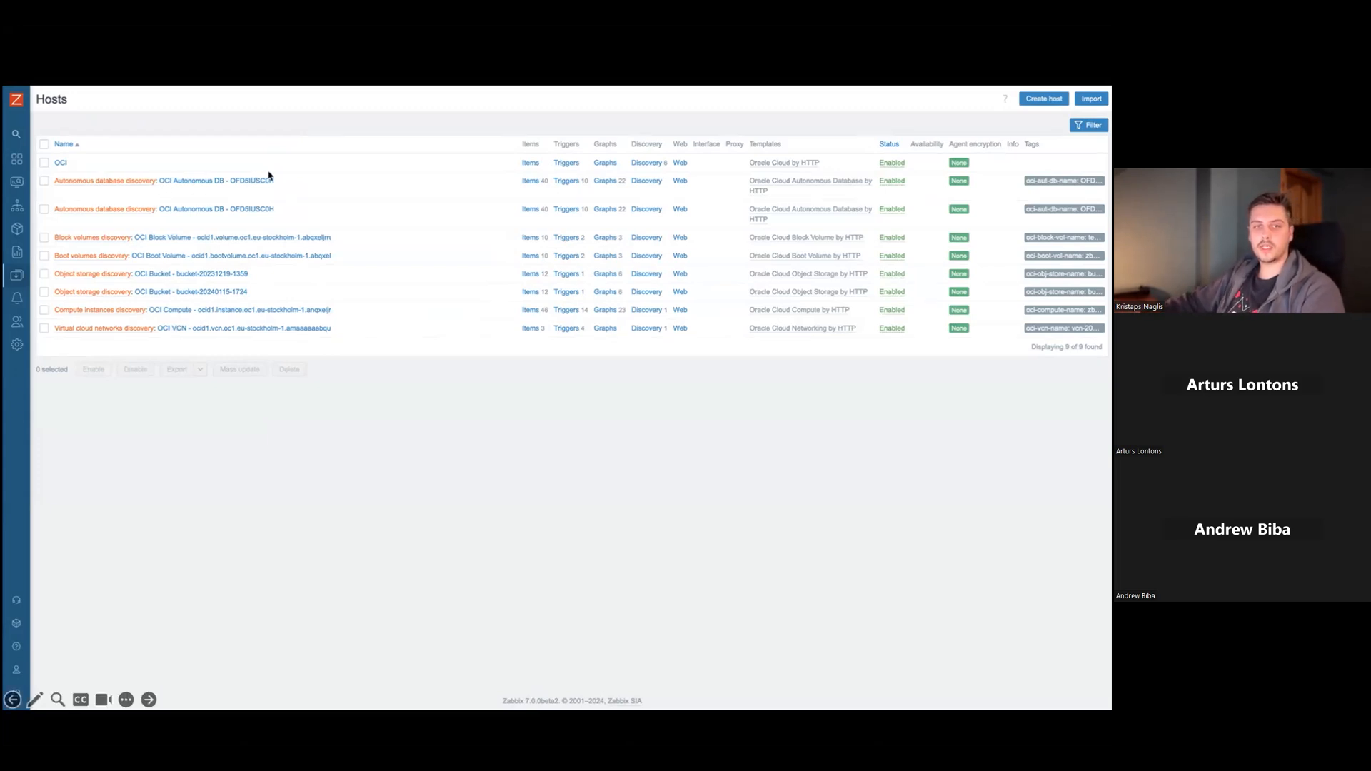
pyautogui.moveTo(279, 205)
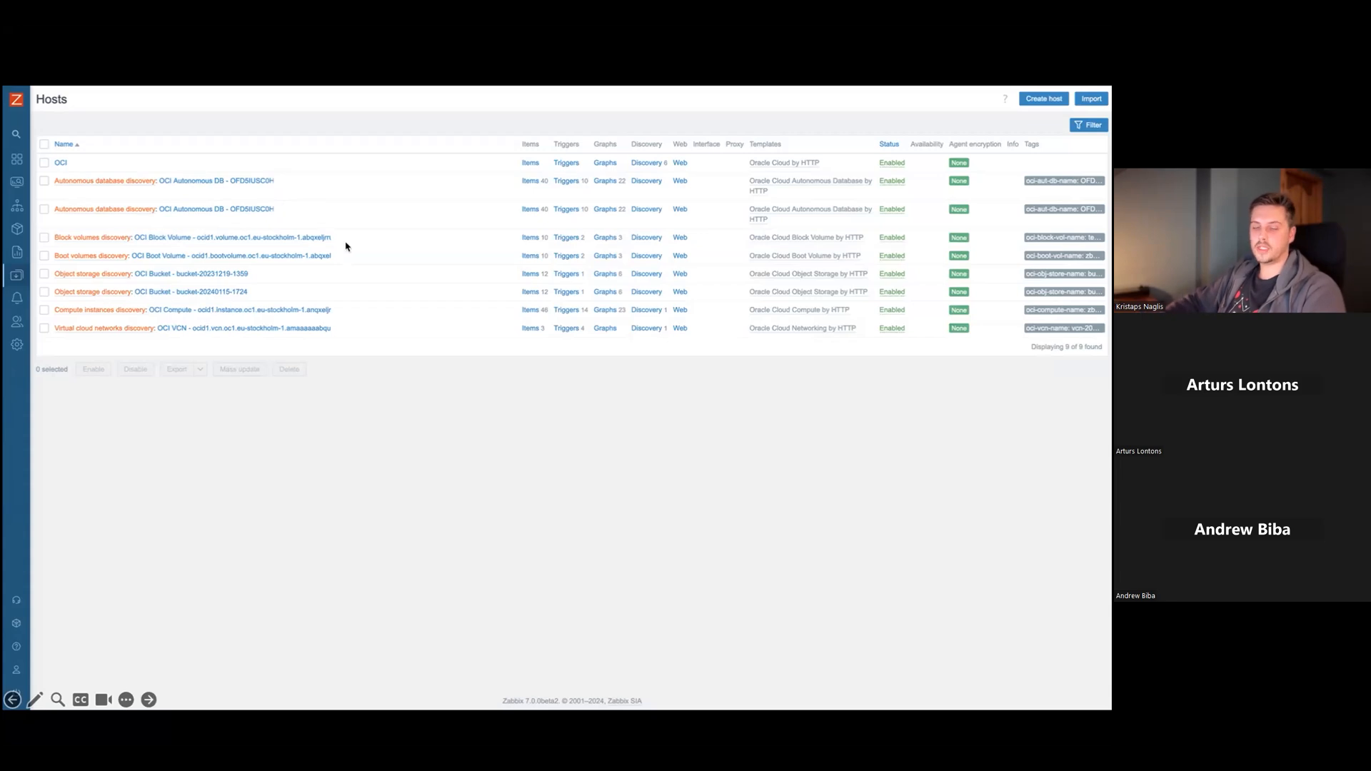
pyautogui.moveTo(313, 316)
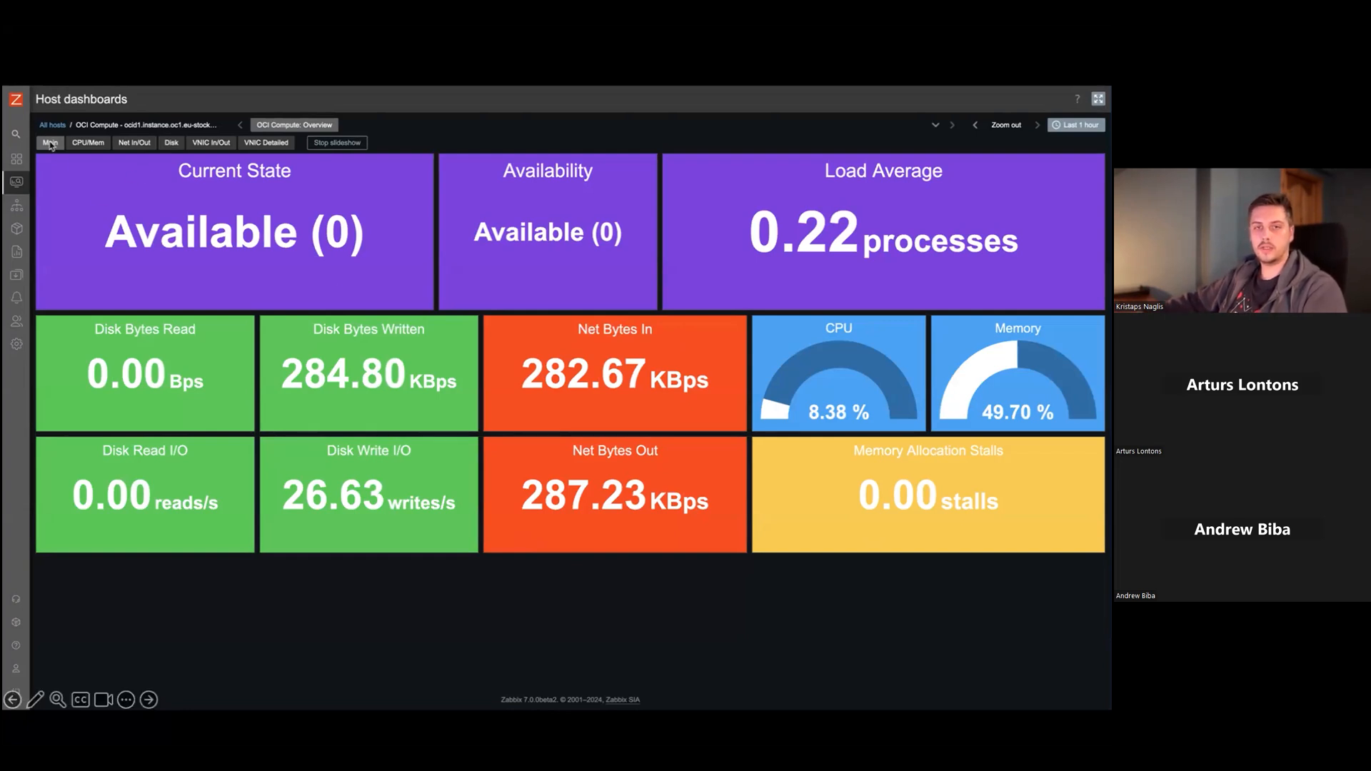
pyautogui.moveTo(348, 183)
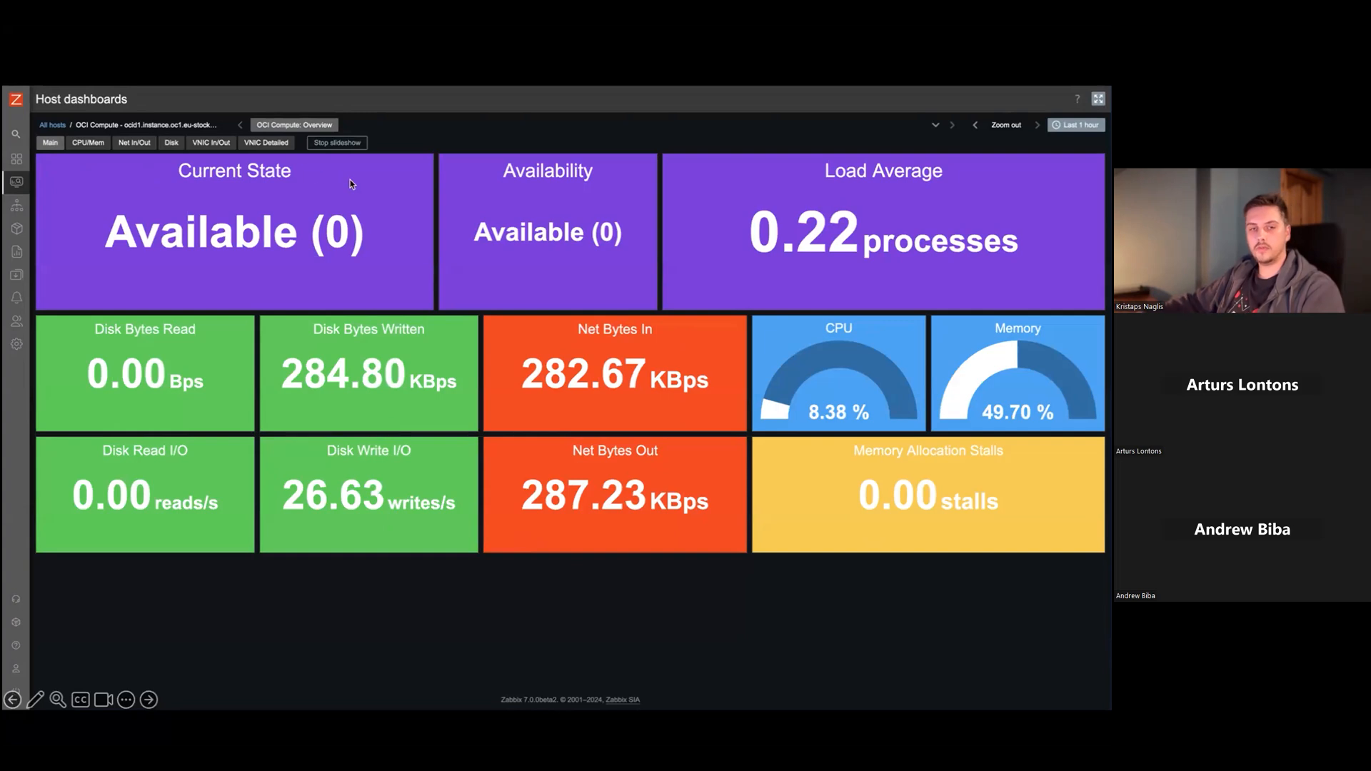
pyautogui.moveTo(171, 299)
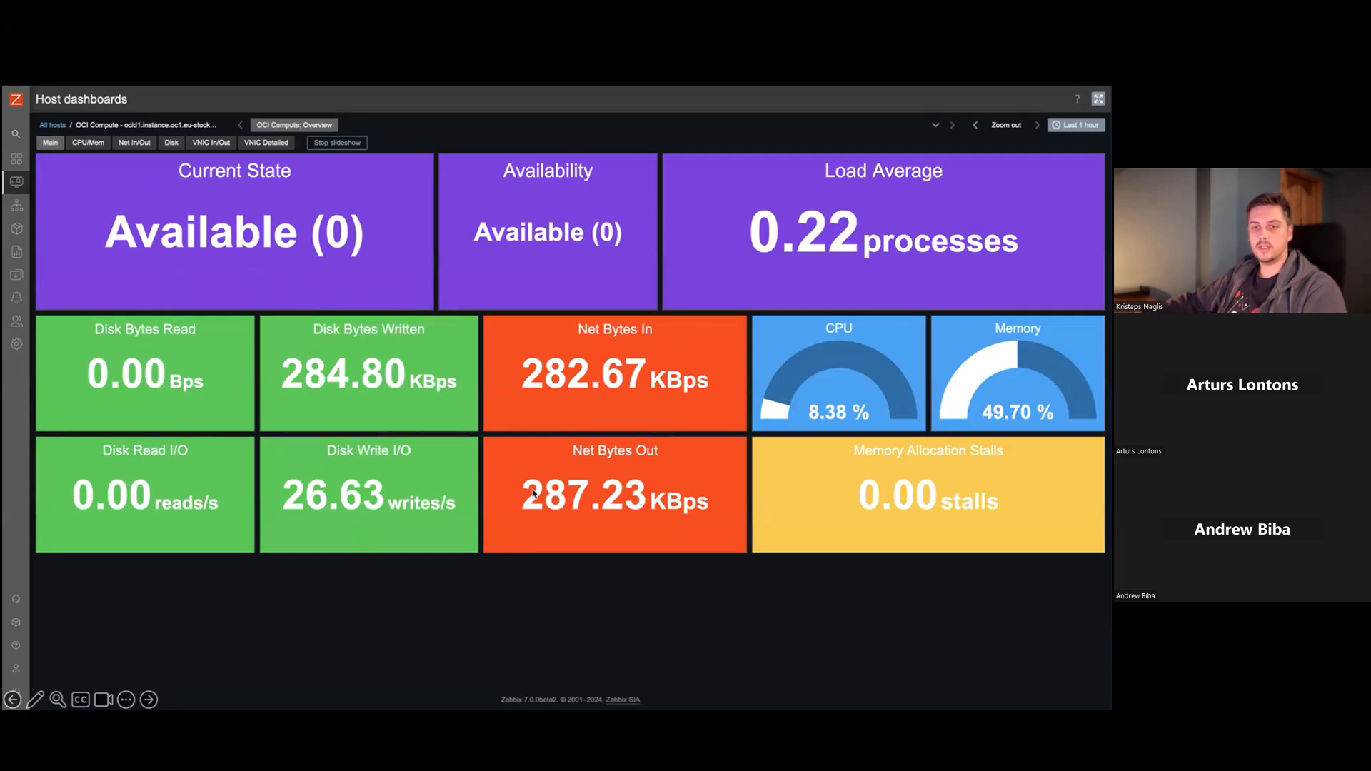
pyautogui.moveTo(686, 463)
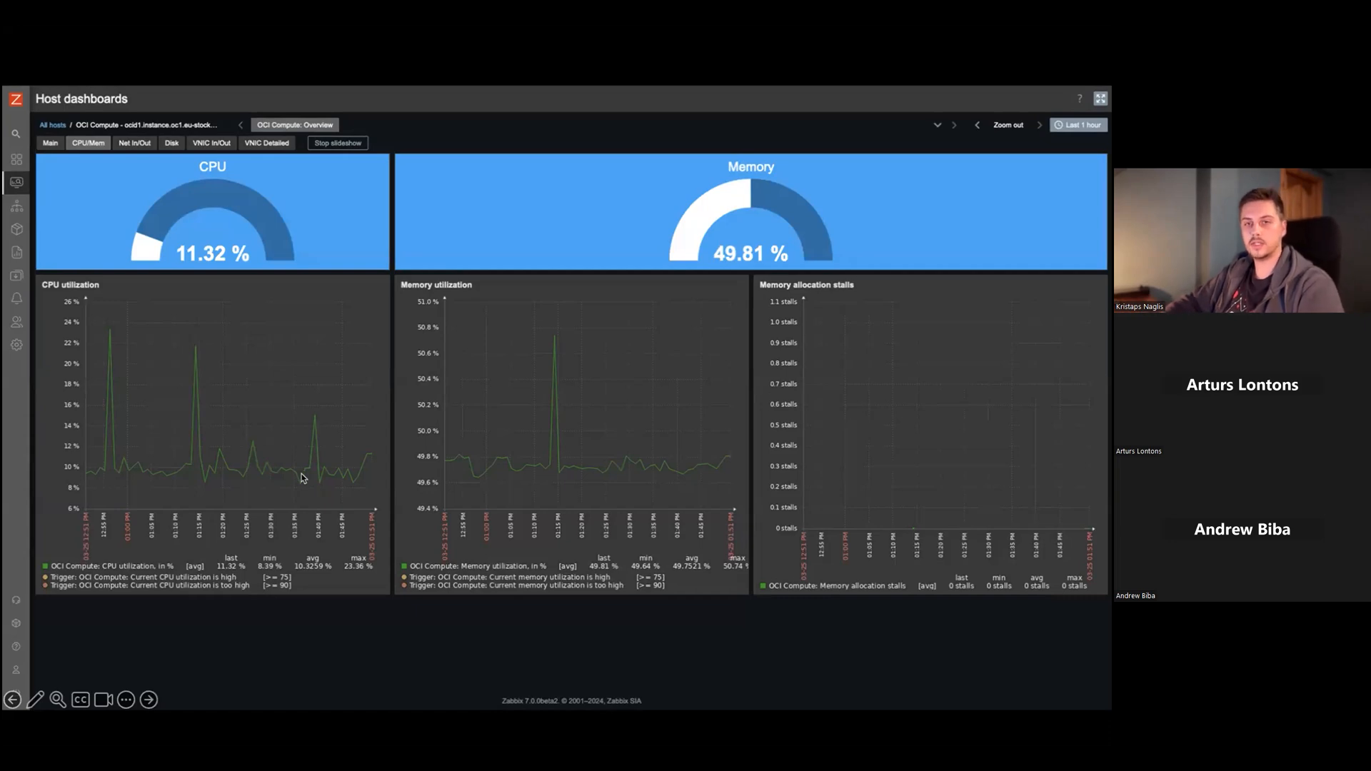
# - Switch the OCI Compute host dashboard to its VNIC In/Out page
pyautogui.click(211, 143)
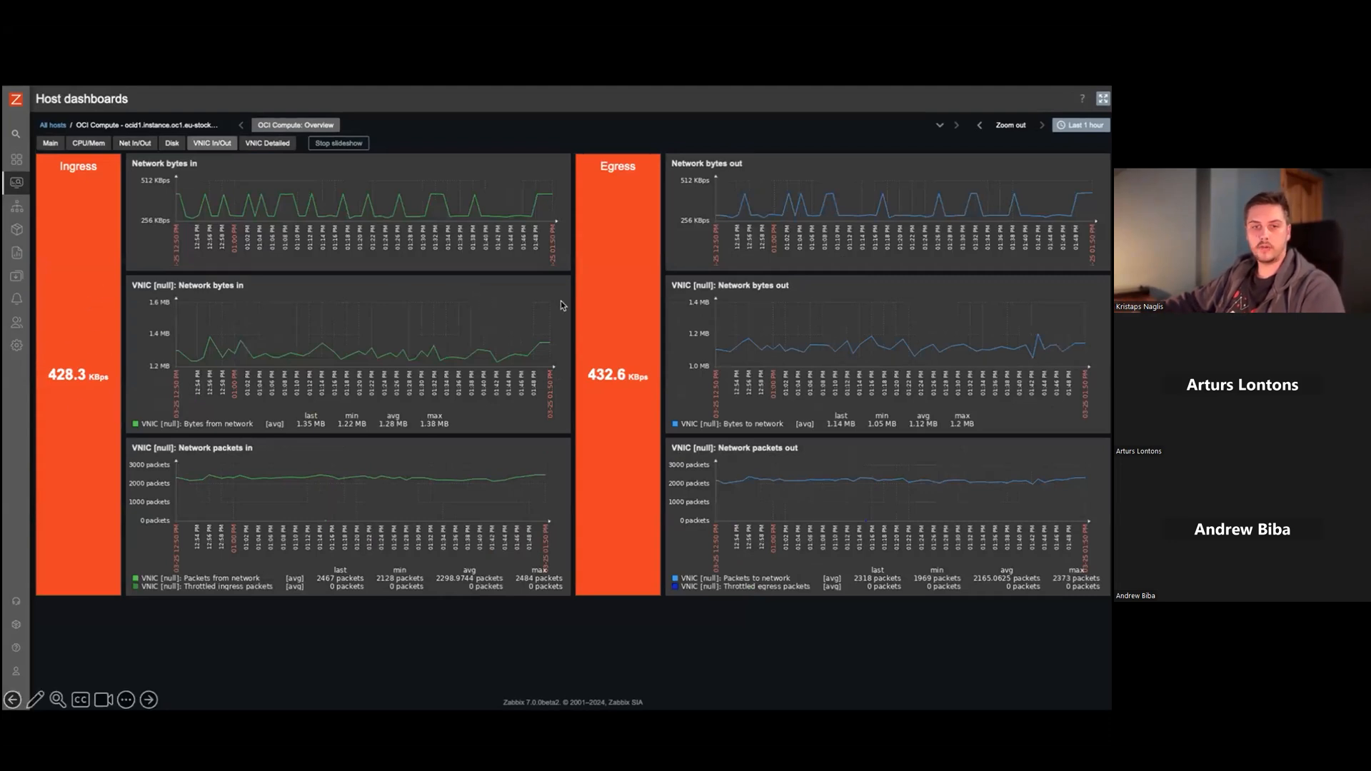
pyautogui.moveTo(647, 405)
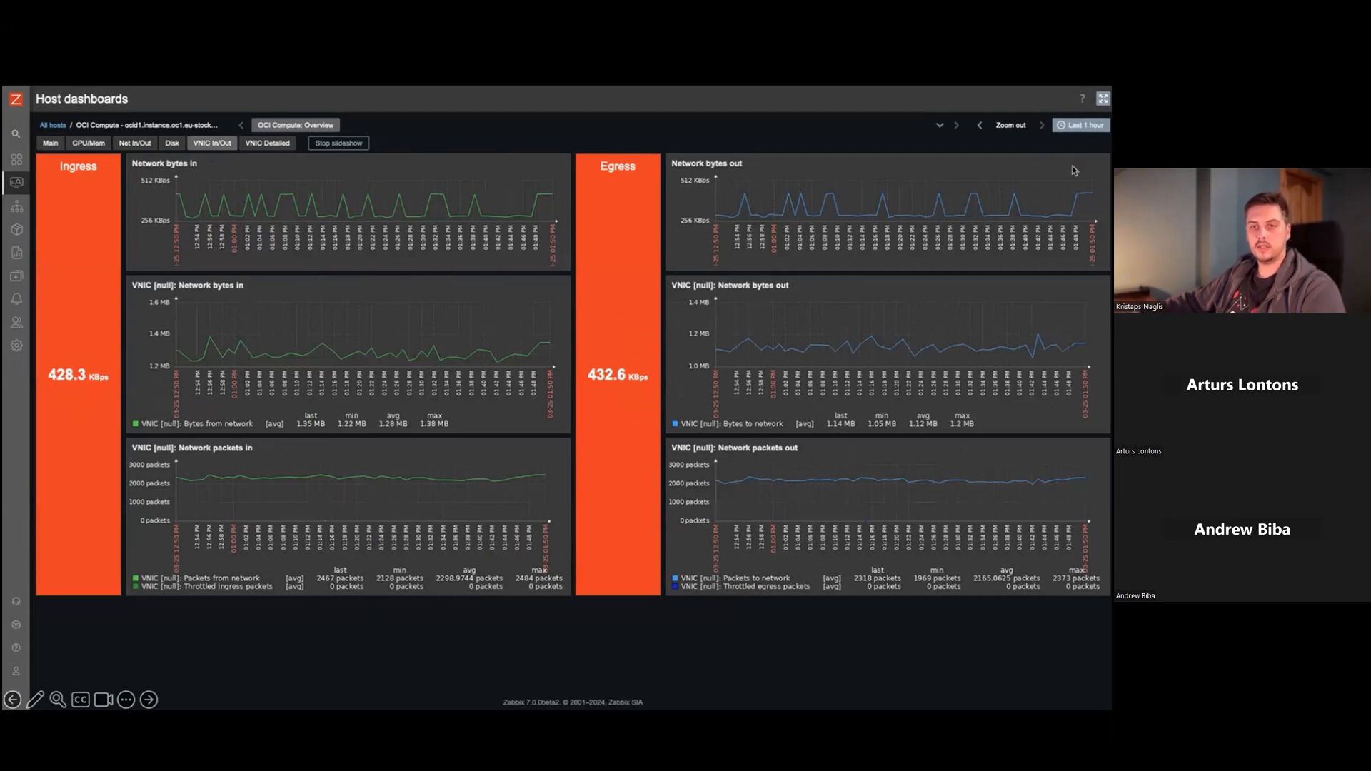
pyautogui.moveTo(895, 186)
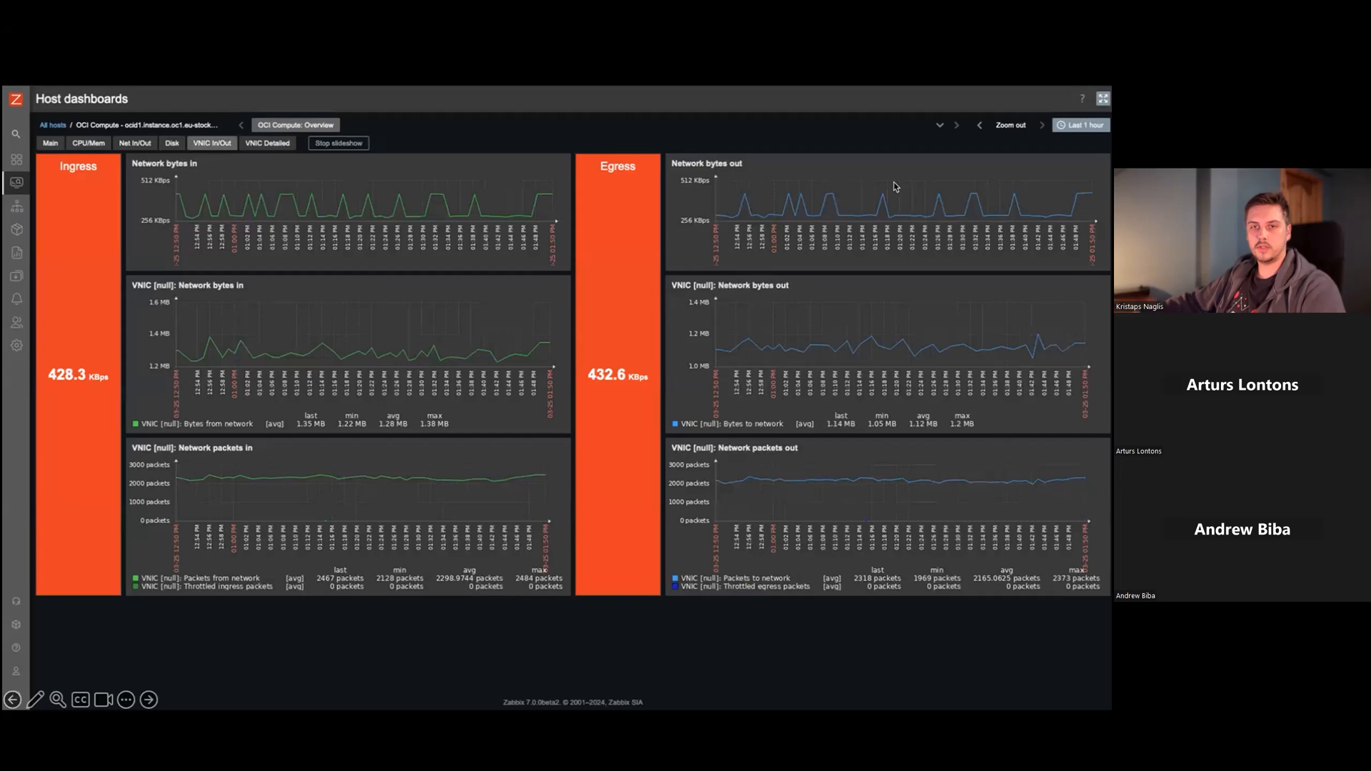
pyautogui.moveTo(313, 221)
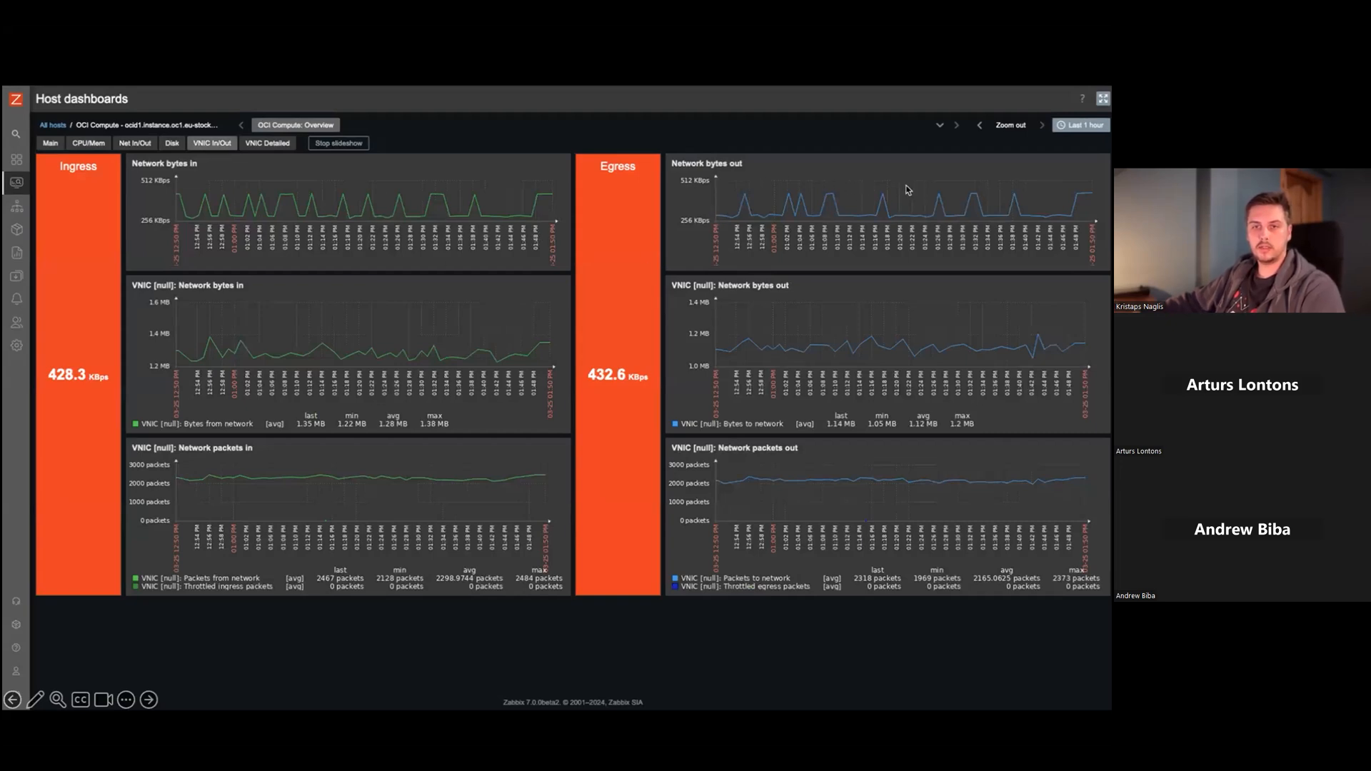
pyautogui.moveTo(384, 485)
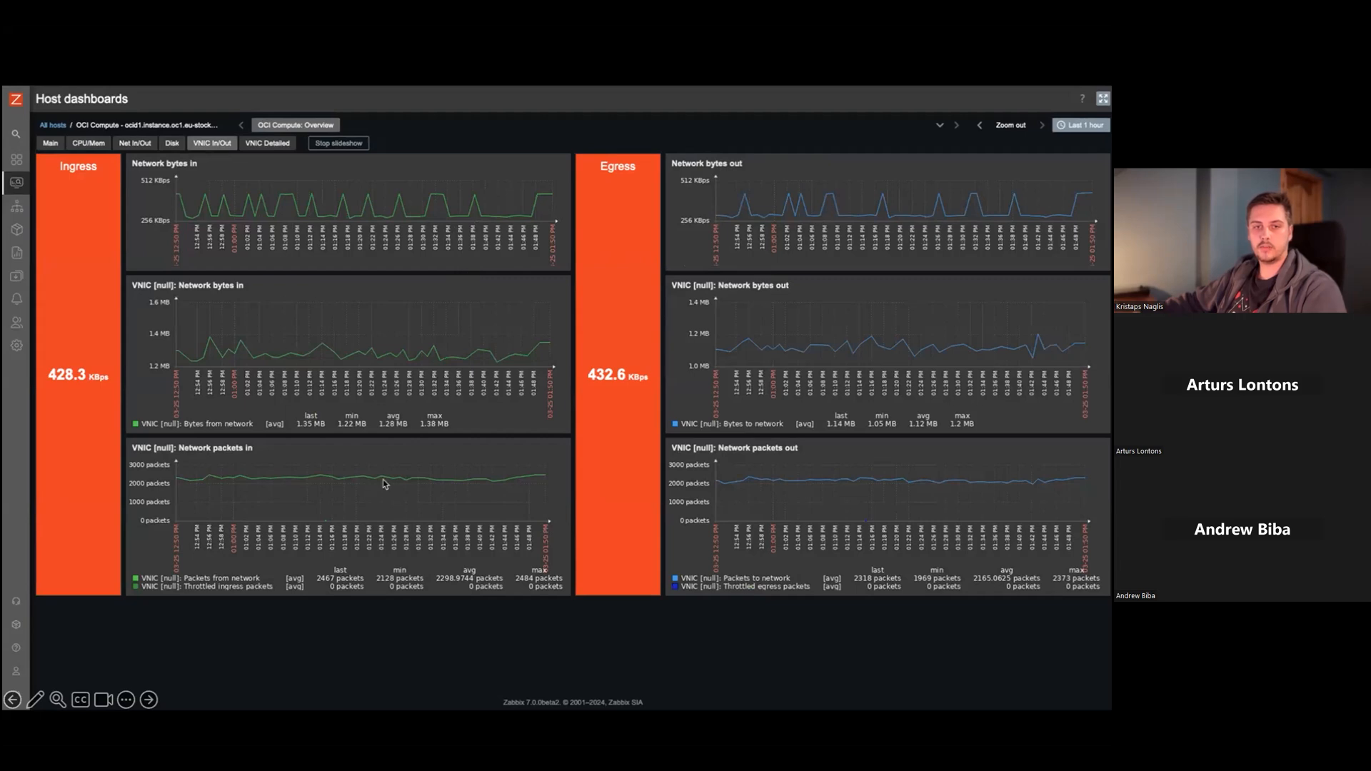
pyautogui.moveTo(461, 440)
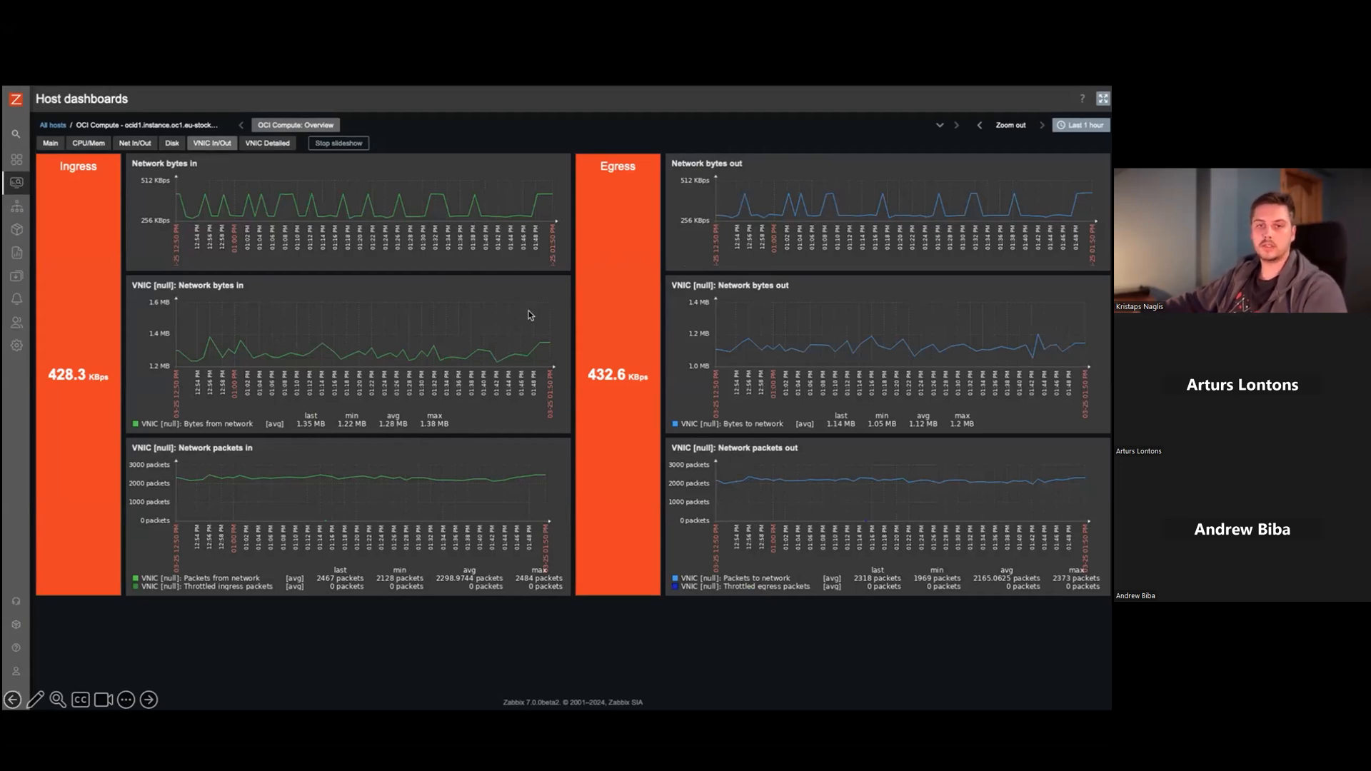
pyautogui.moveTo(480, 373)
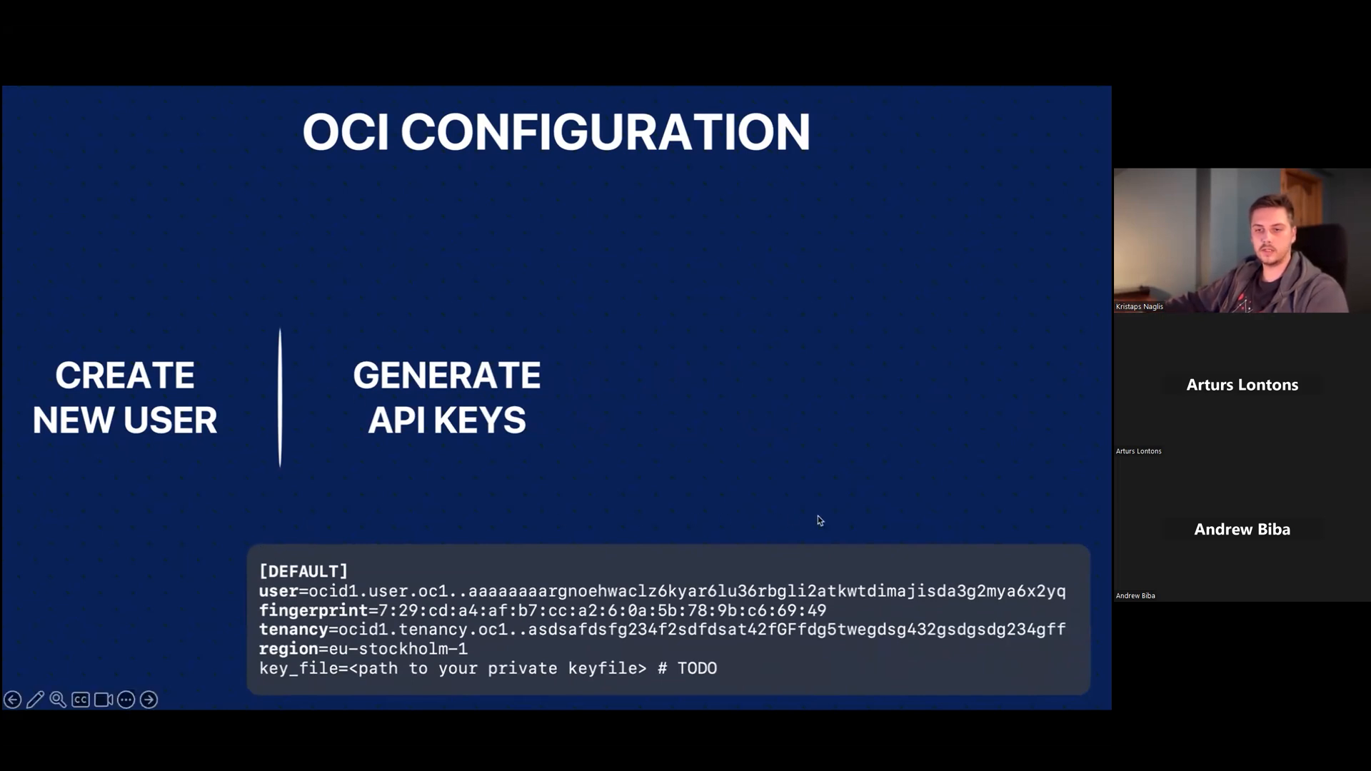
pyautogui.moveTo(932, 527)
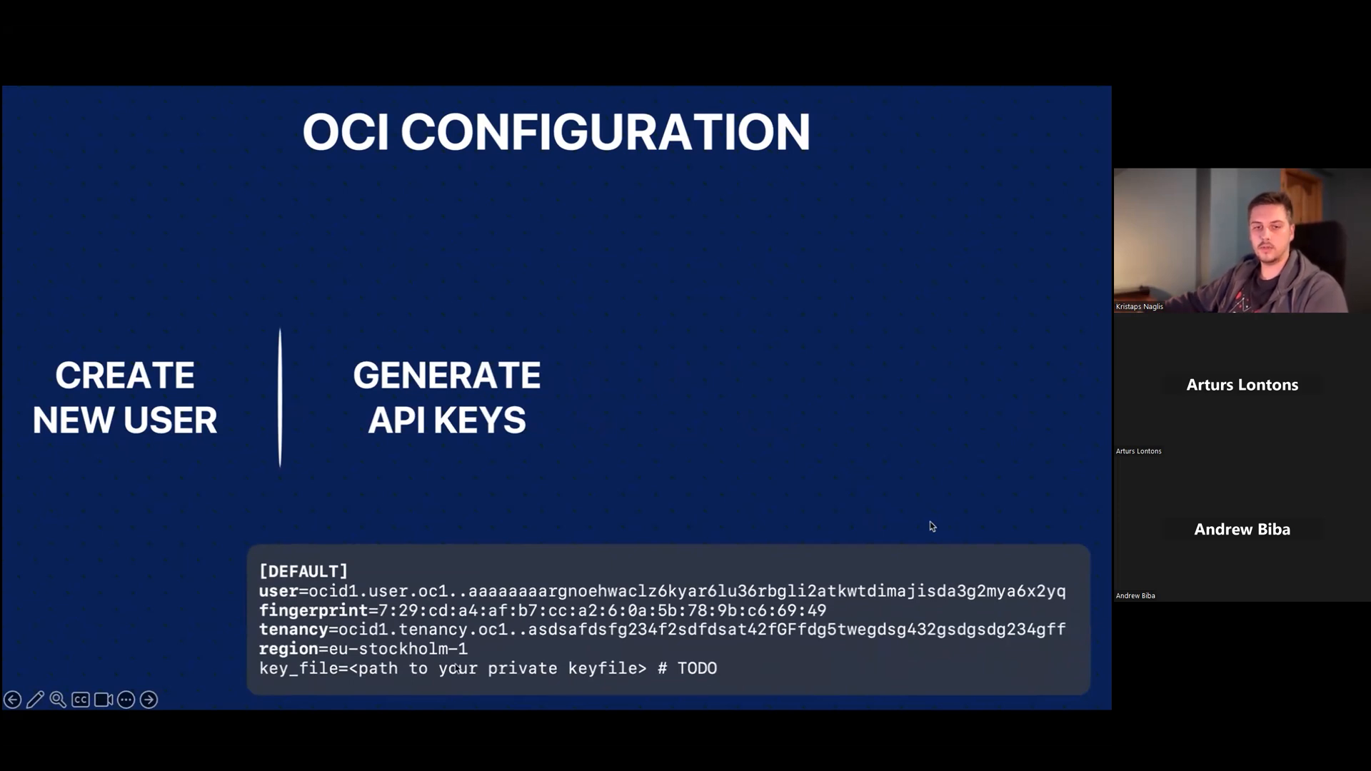
pyautogui.moveTo(250, 550)
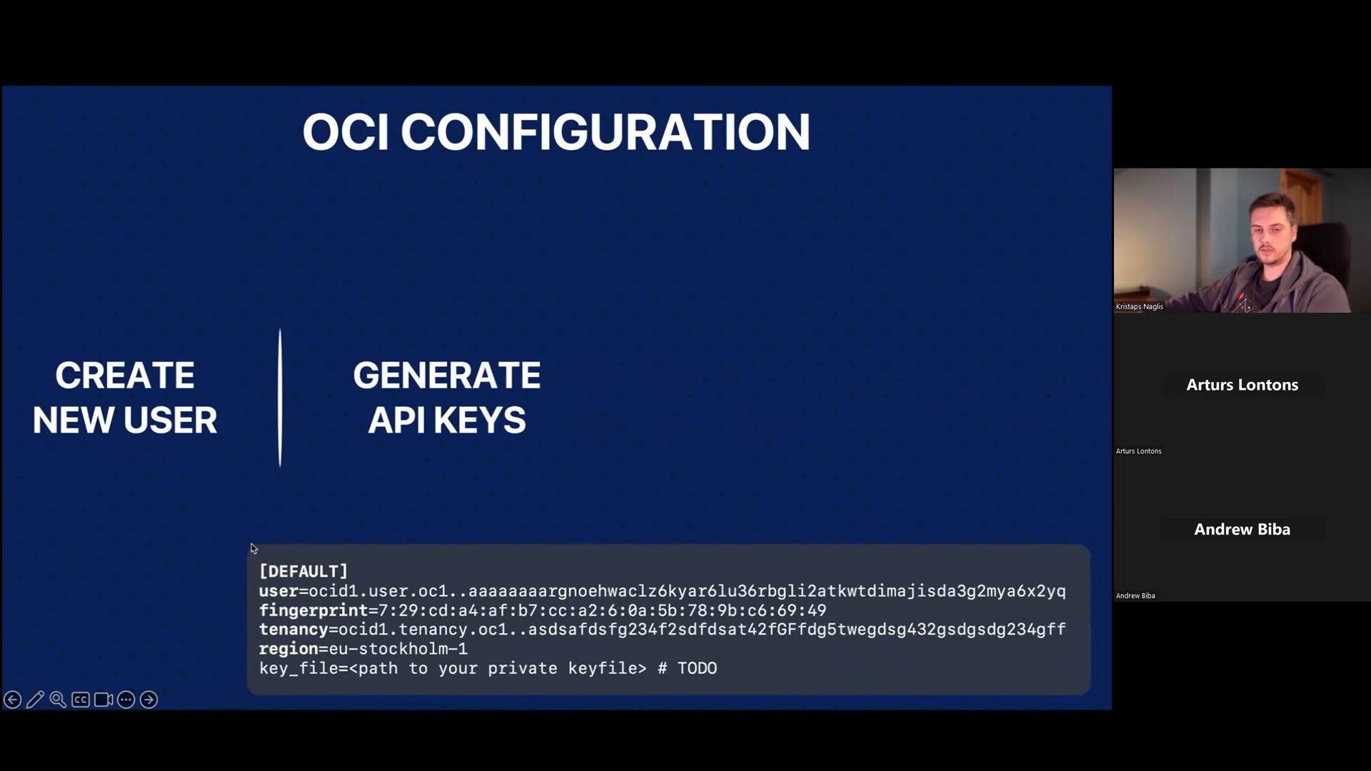
pyautogui.moveTo(924, 553)
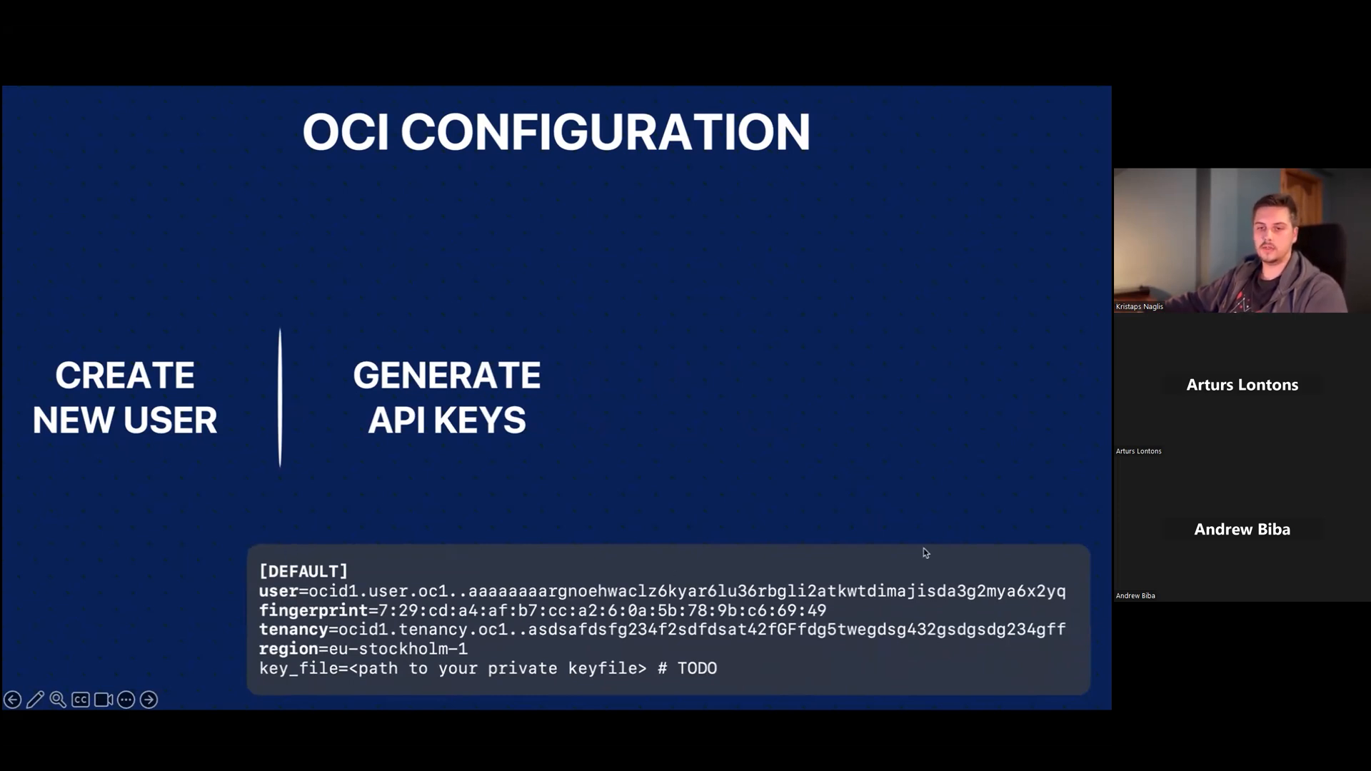
pyautogui.moveTo(974, 559)
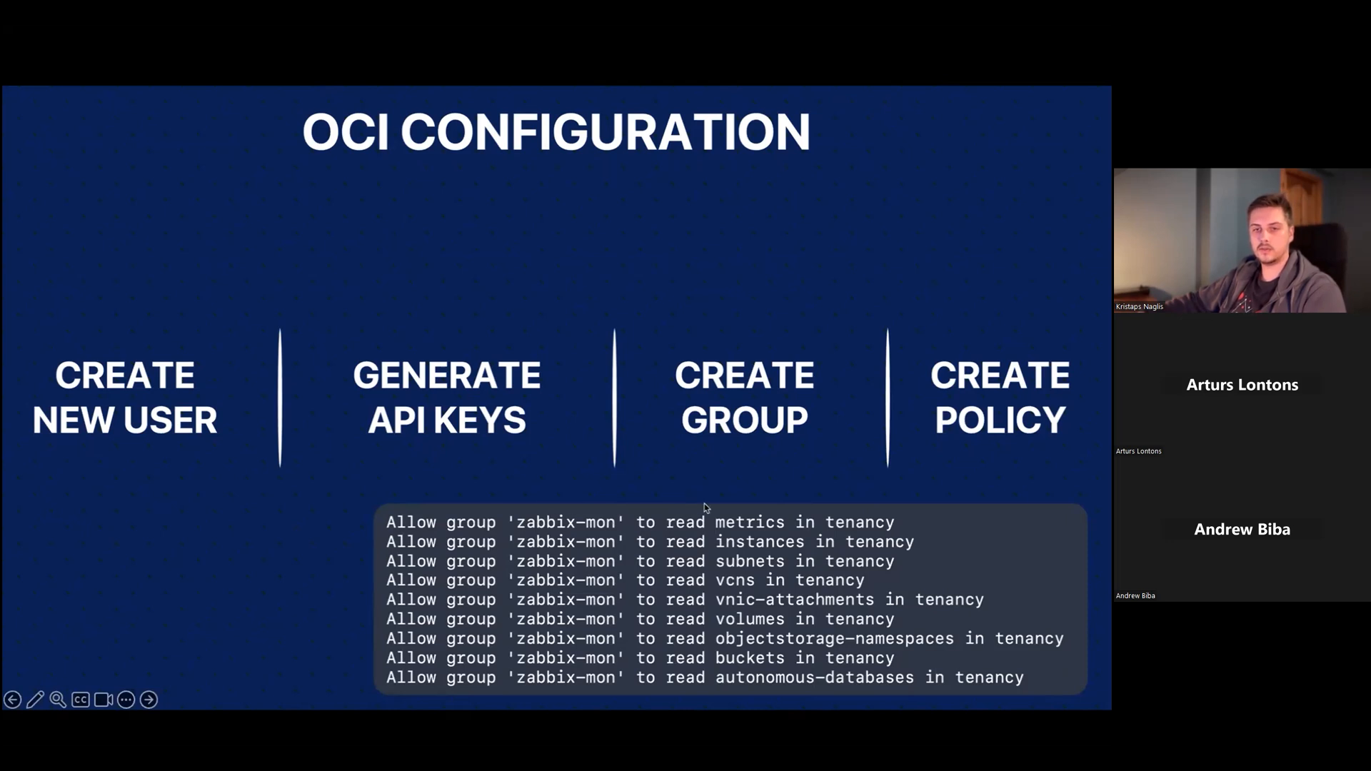
pyautogui.moveTo(659, 563)
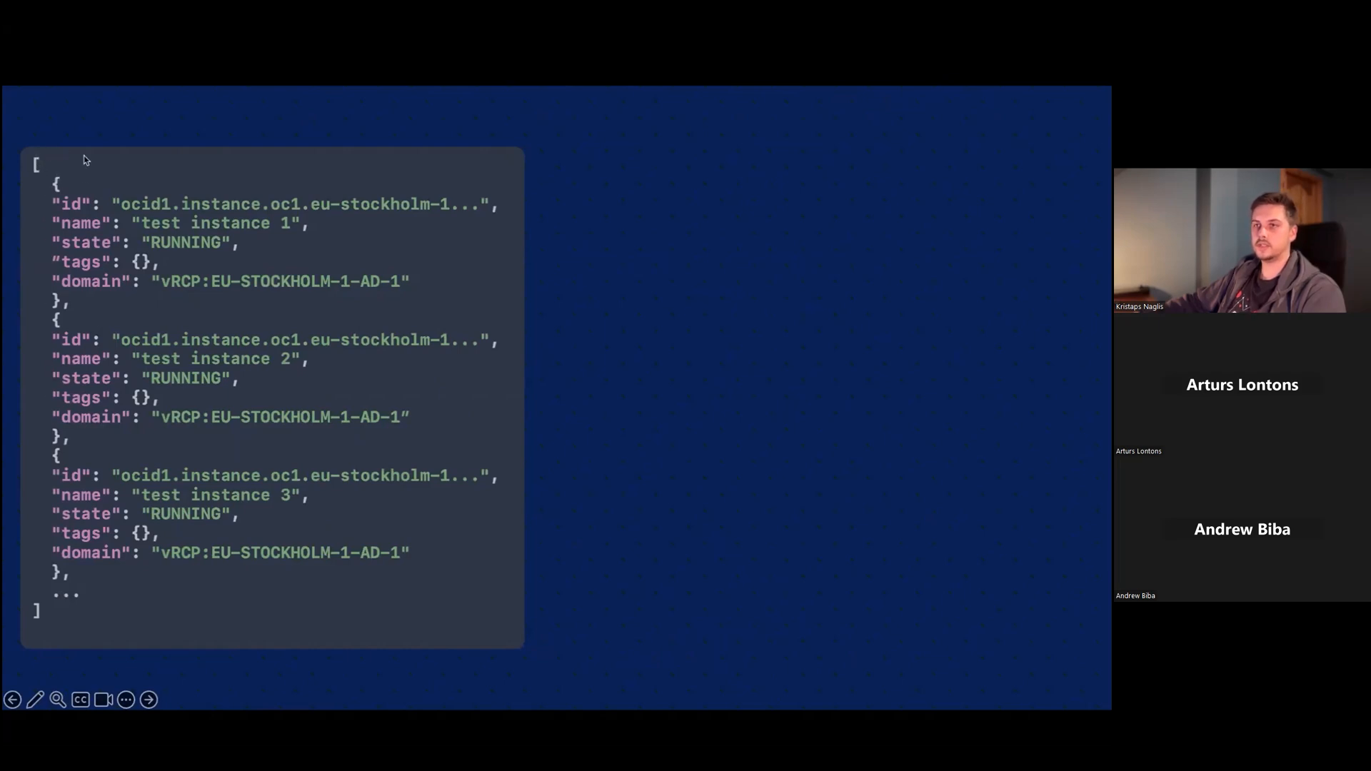
pyautogui.moveTo(90, 303)
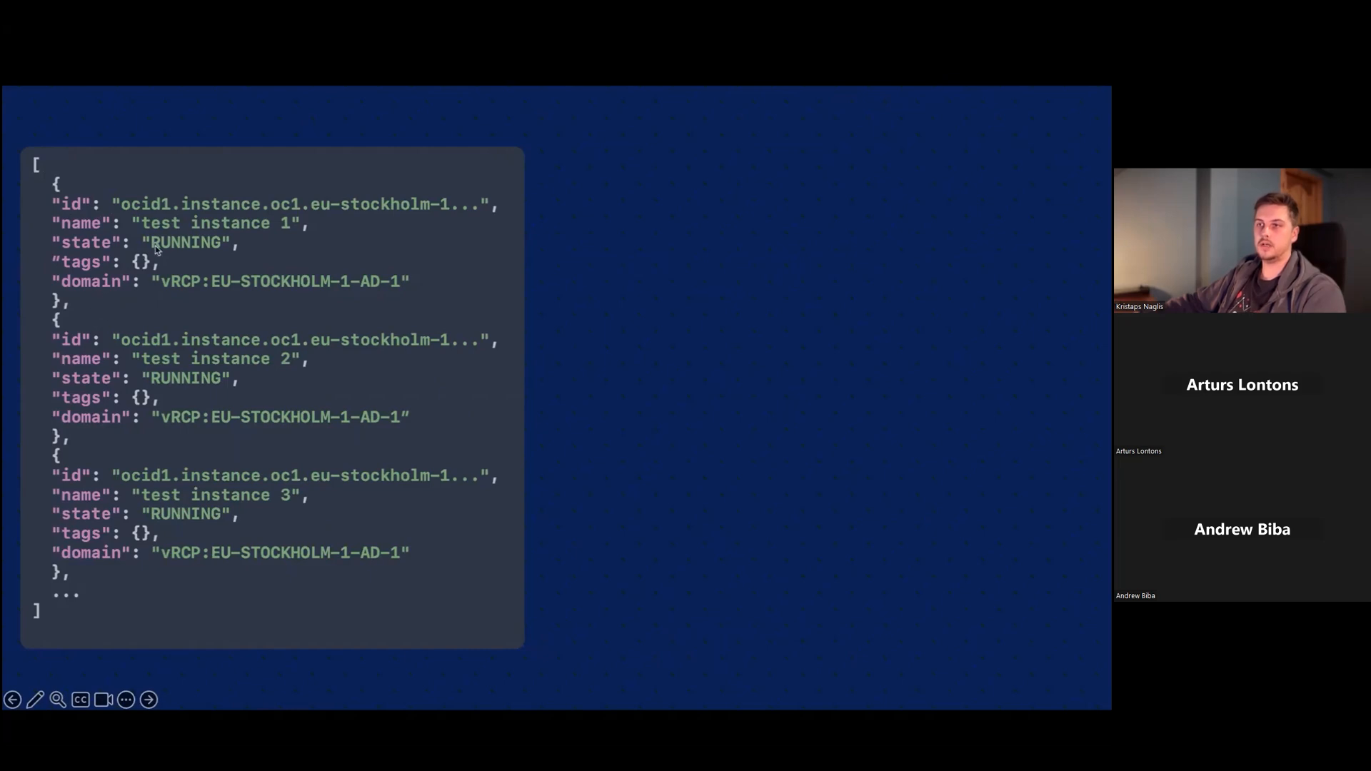
pyautogui.moveTo(229, 215)
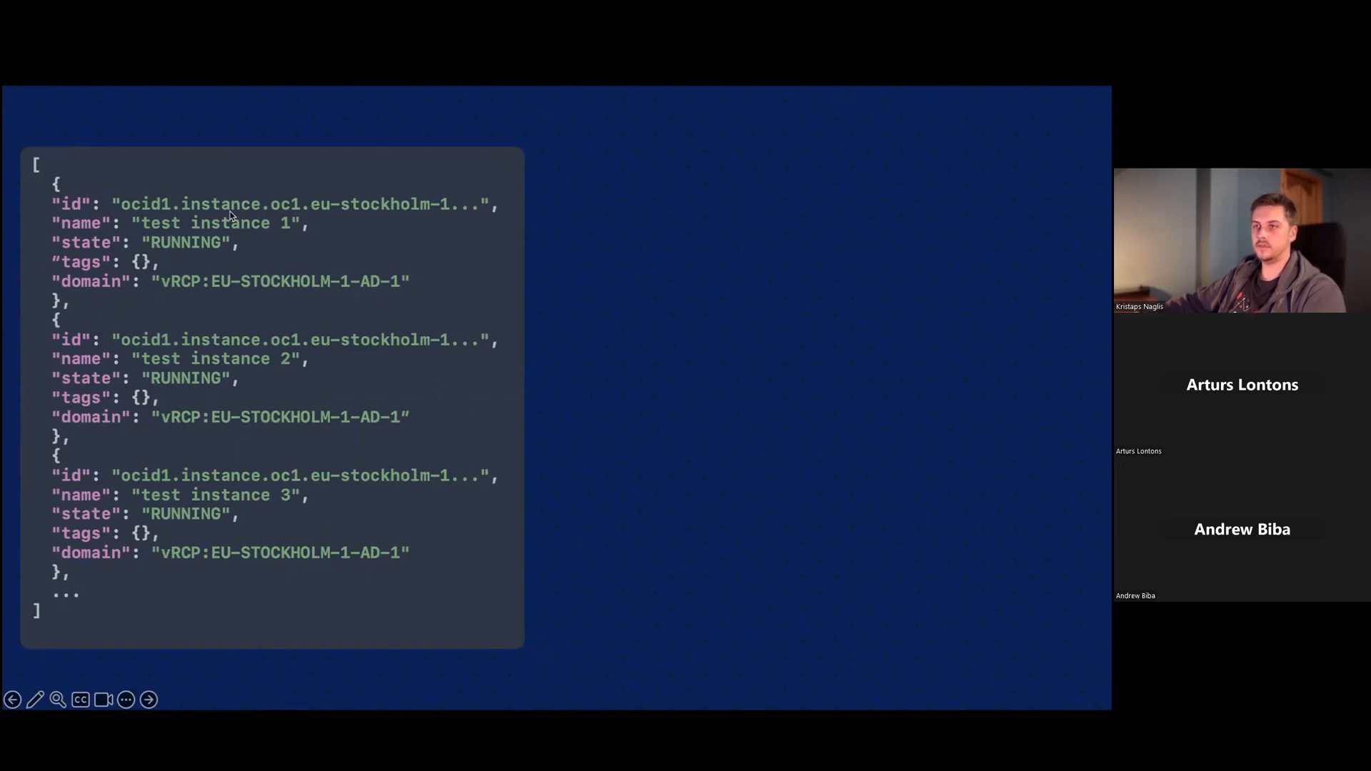
pyautogui.moveTo(279, 503)
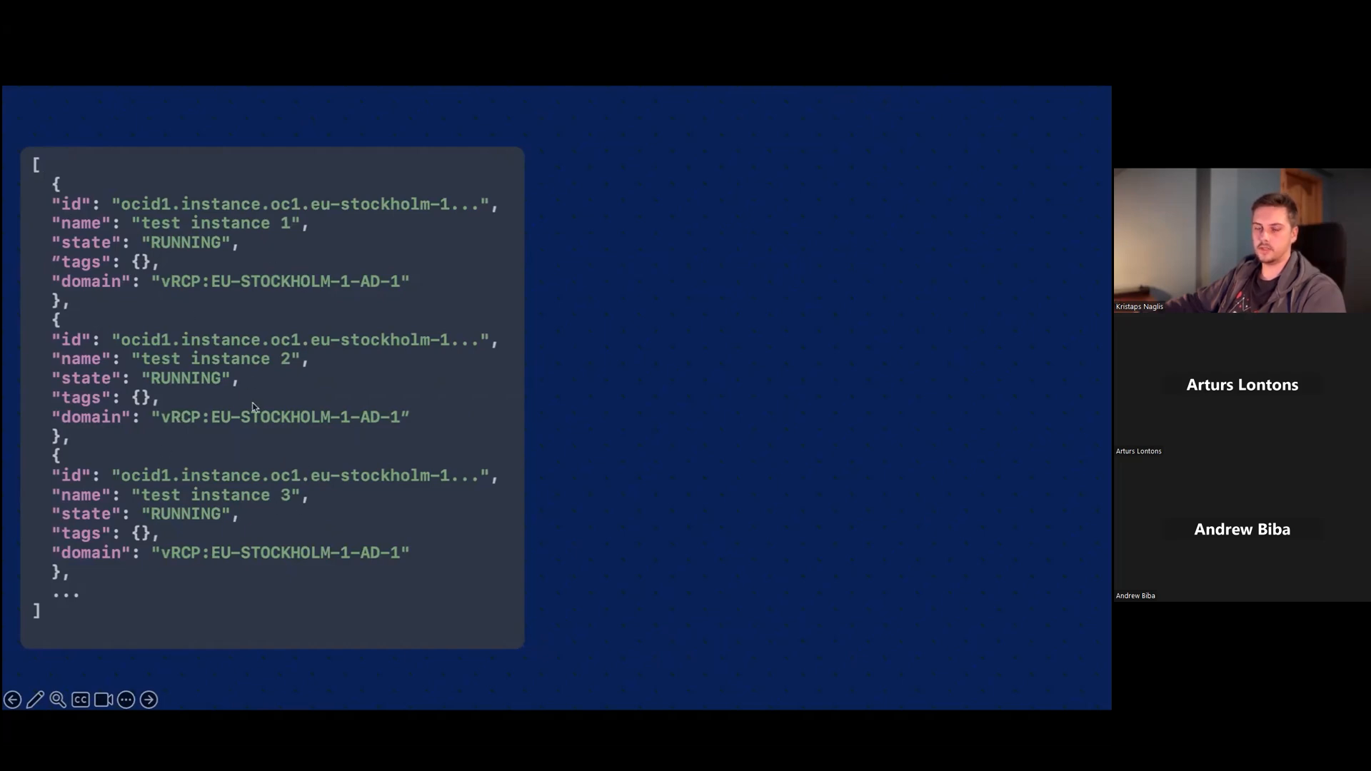
pyautogui.moveTo(373, 370)
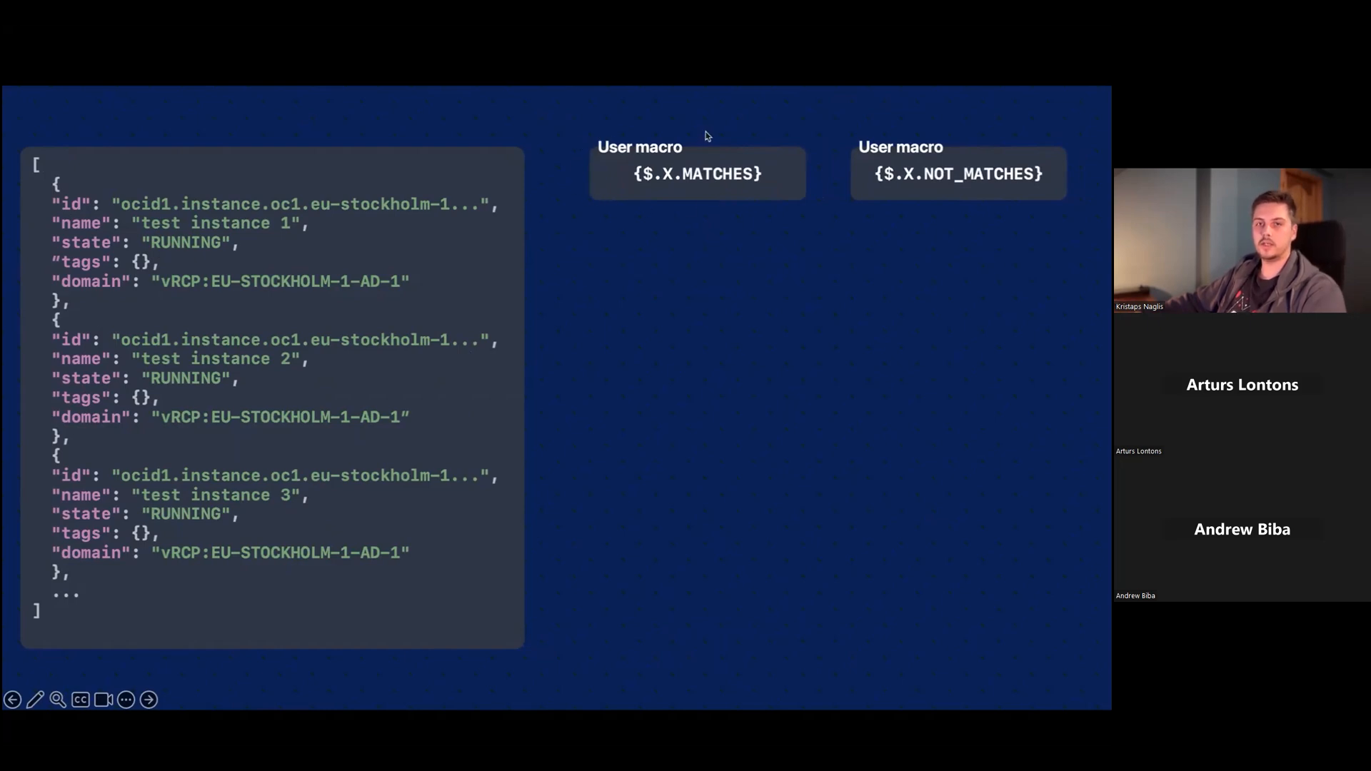
pyautogui.moveTo(822, 174)
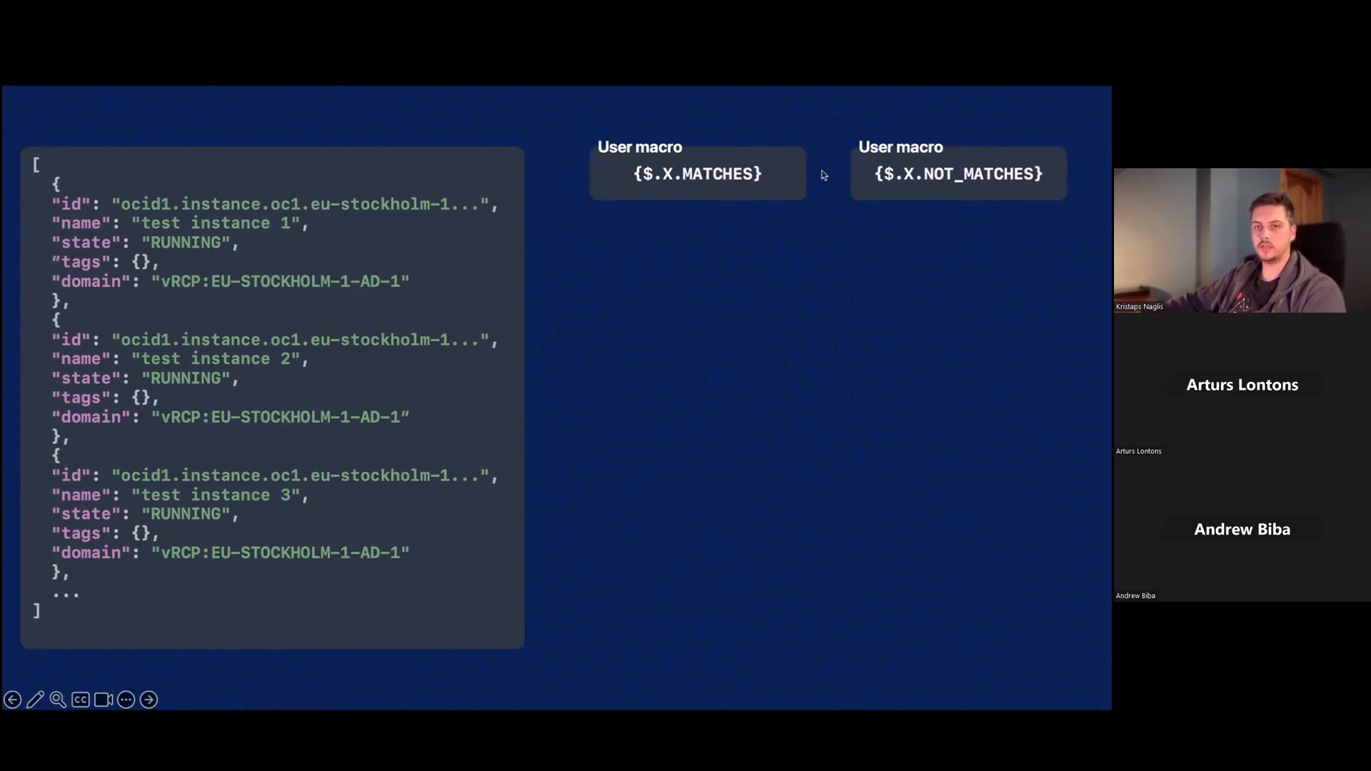
pyautogui.moveTo(1009, 188)
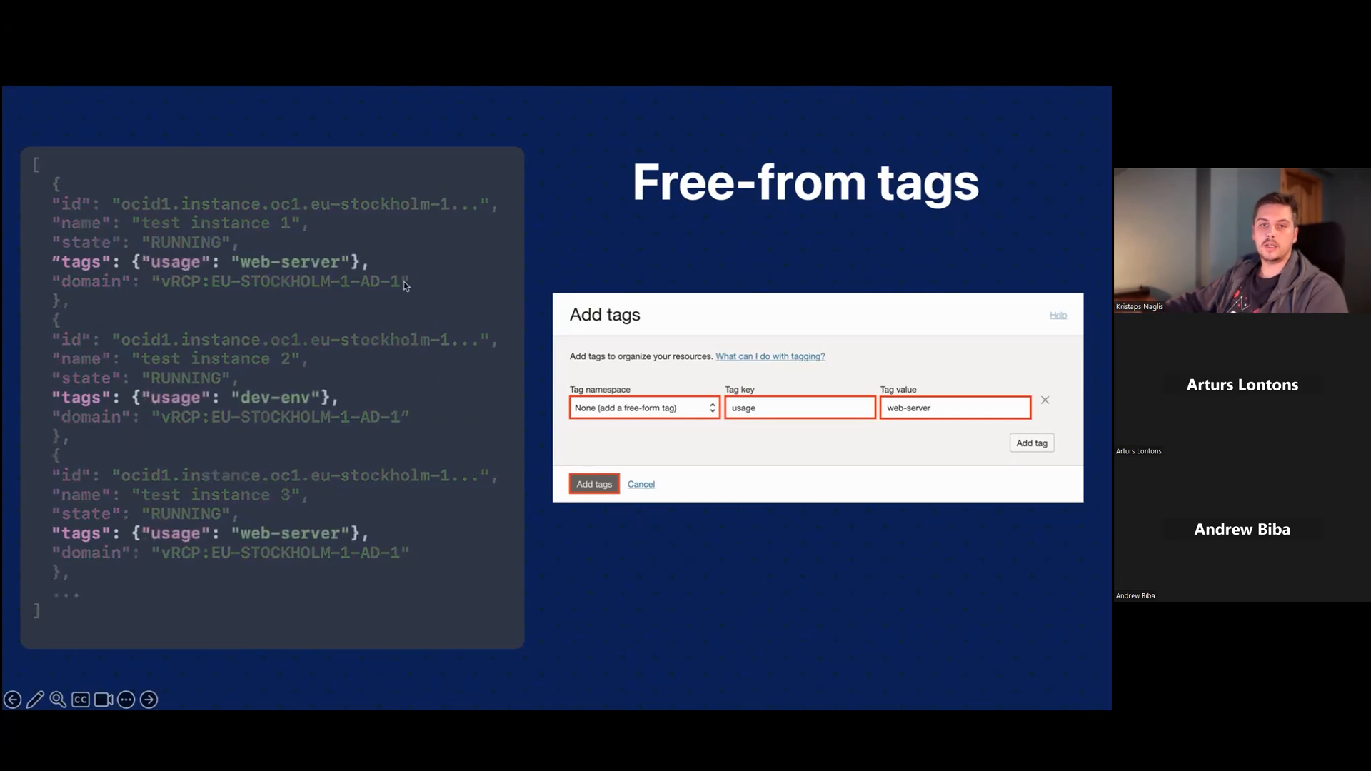
pyautogui.moveTo(392, 278)
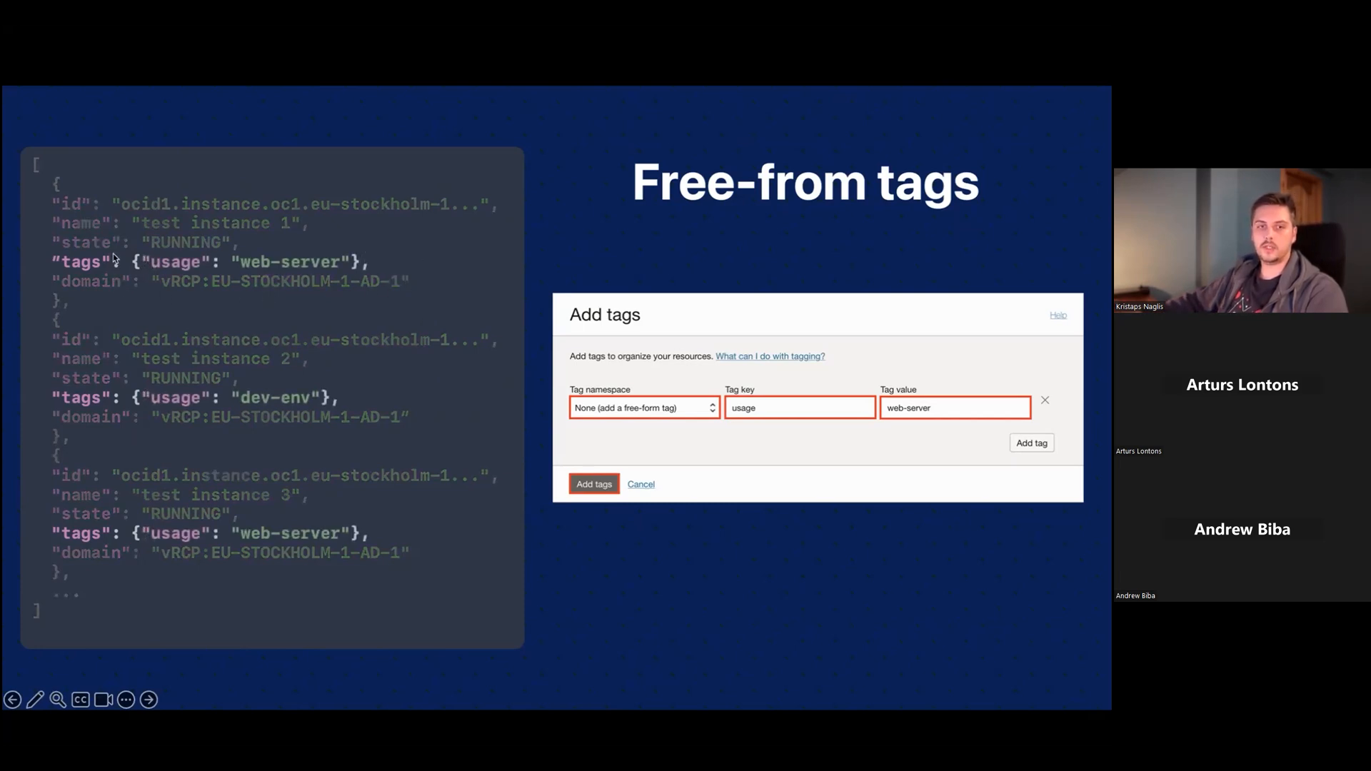
pyautogui.moveTo(368, 279)
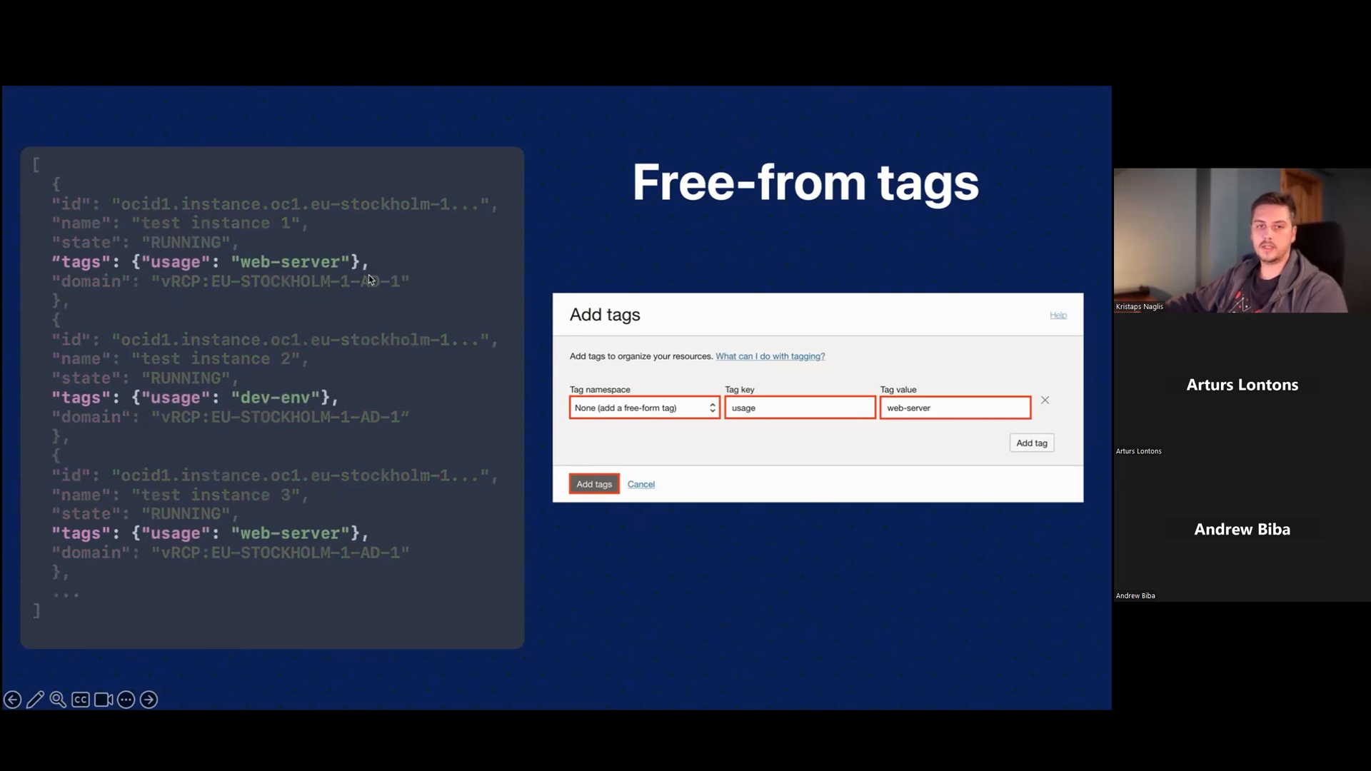
pyautogui.moveTo(342, 239)
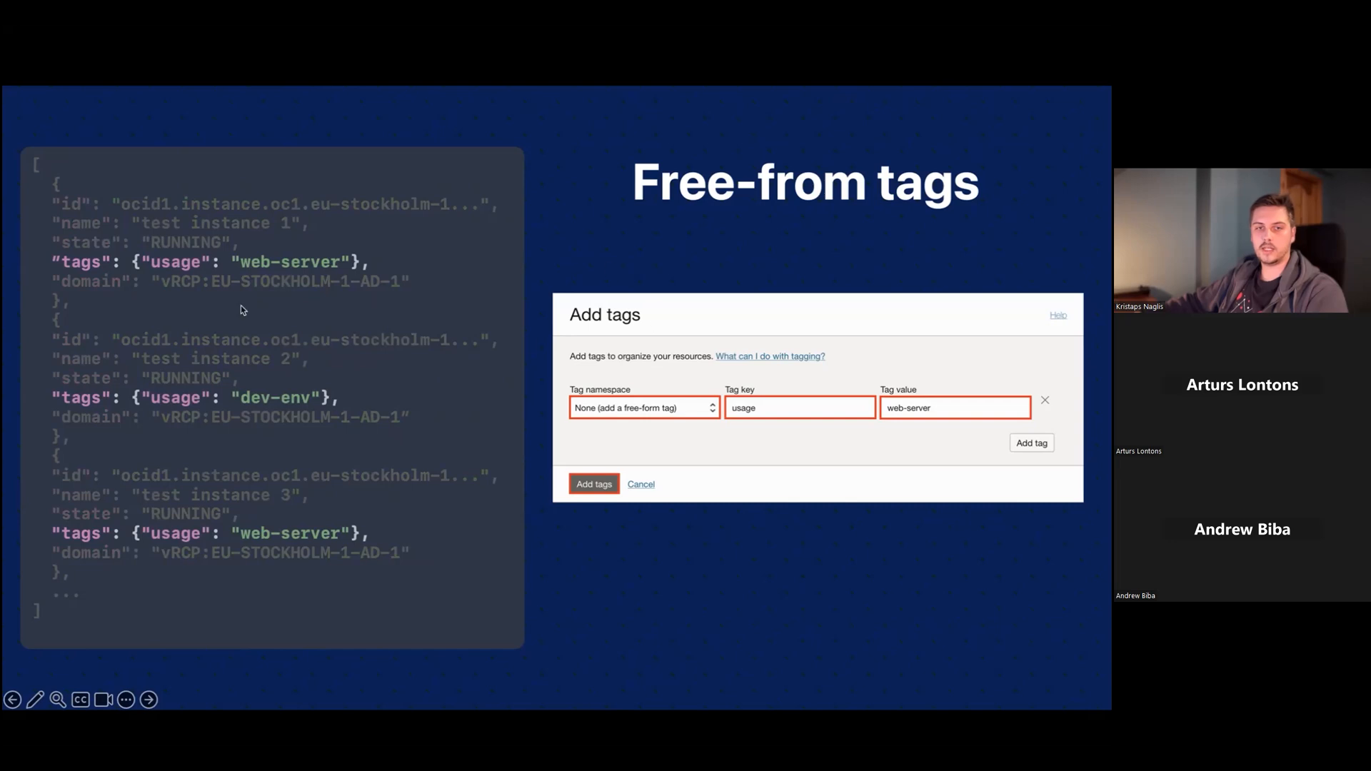
pyautogui.moveTo(333, 289)
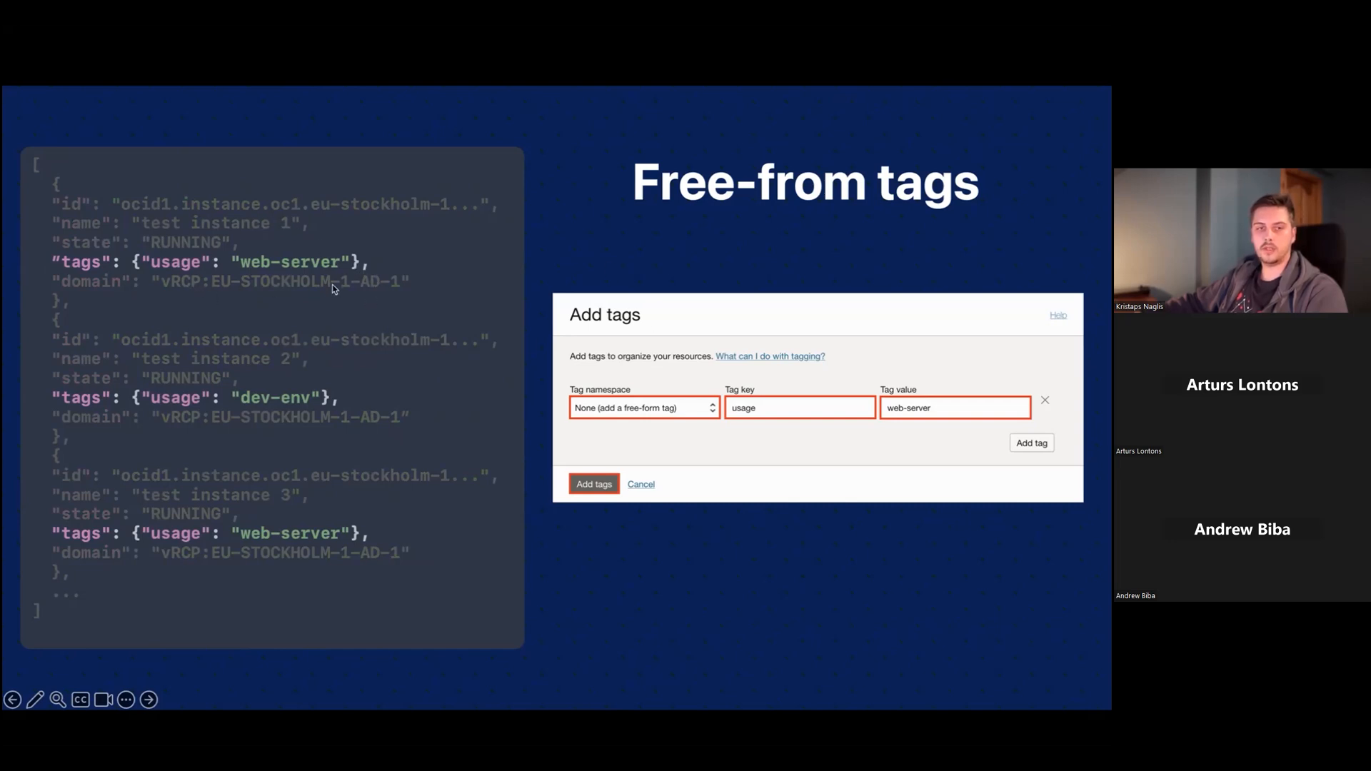
pyautogui.moveTo(328, 264)
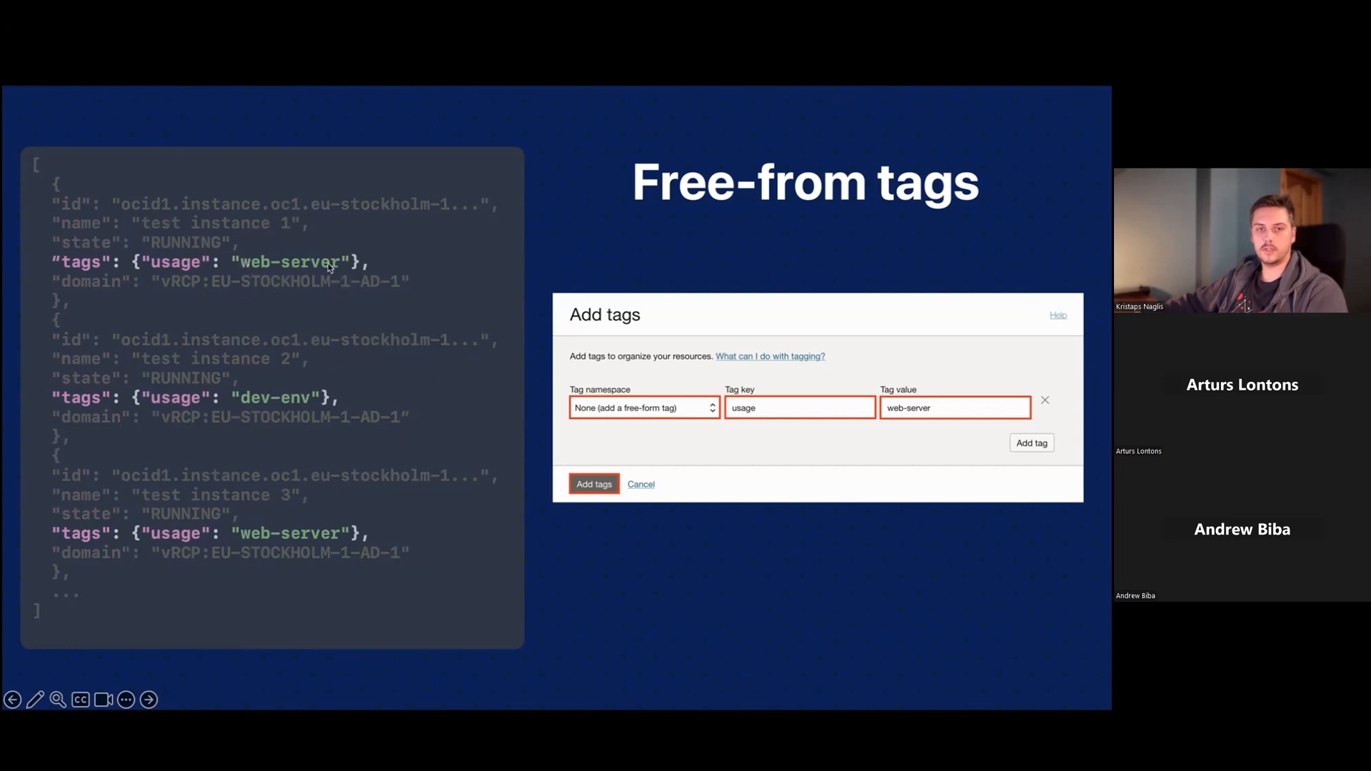
pyautogui.moveTo(223, 408)
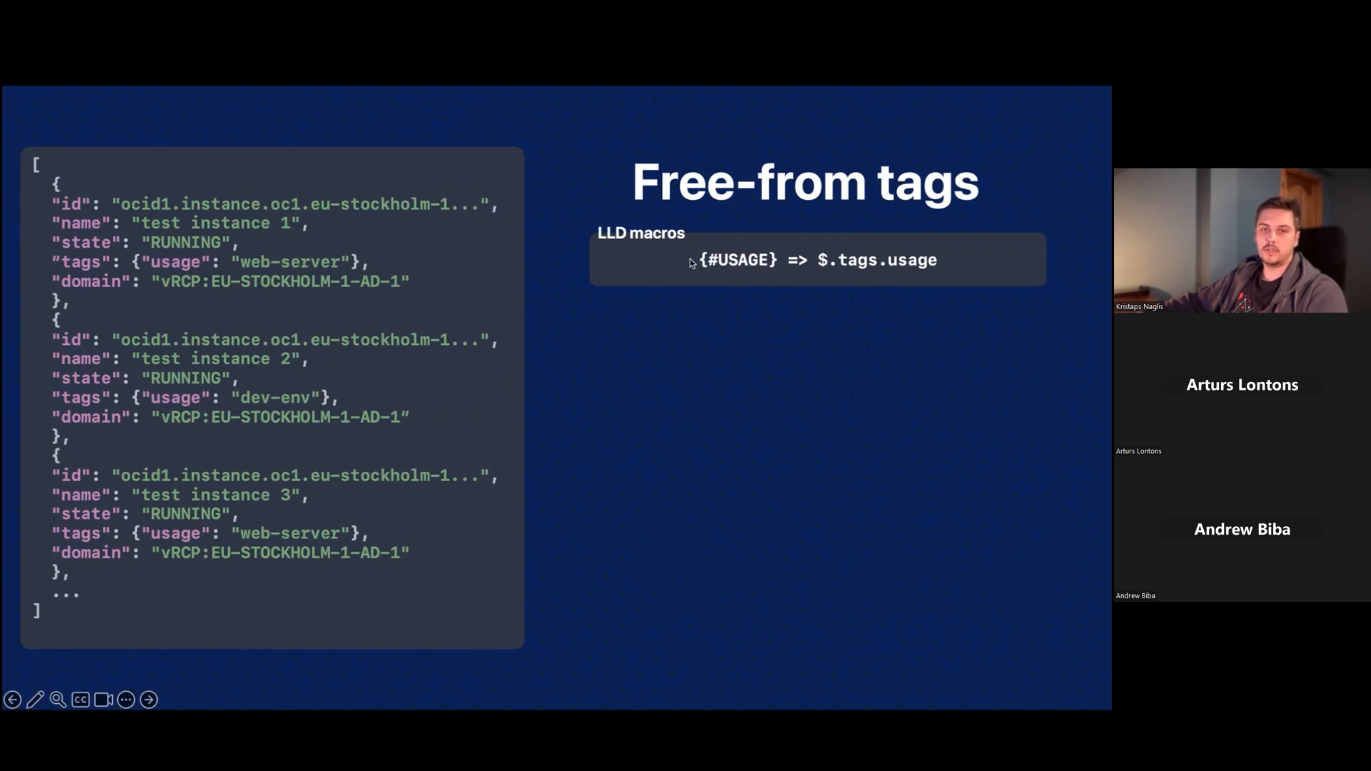
pyautogui.moveTo(950, 258)
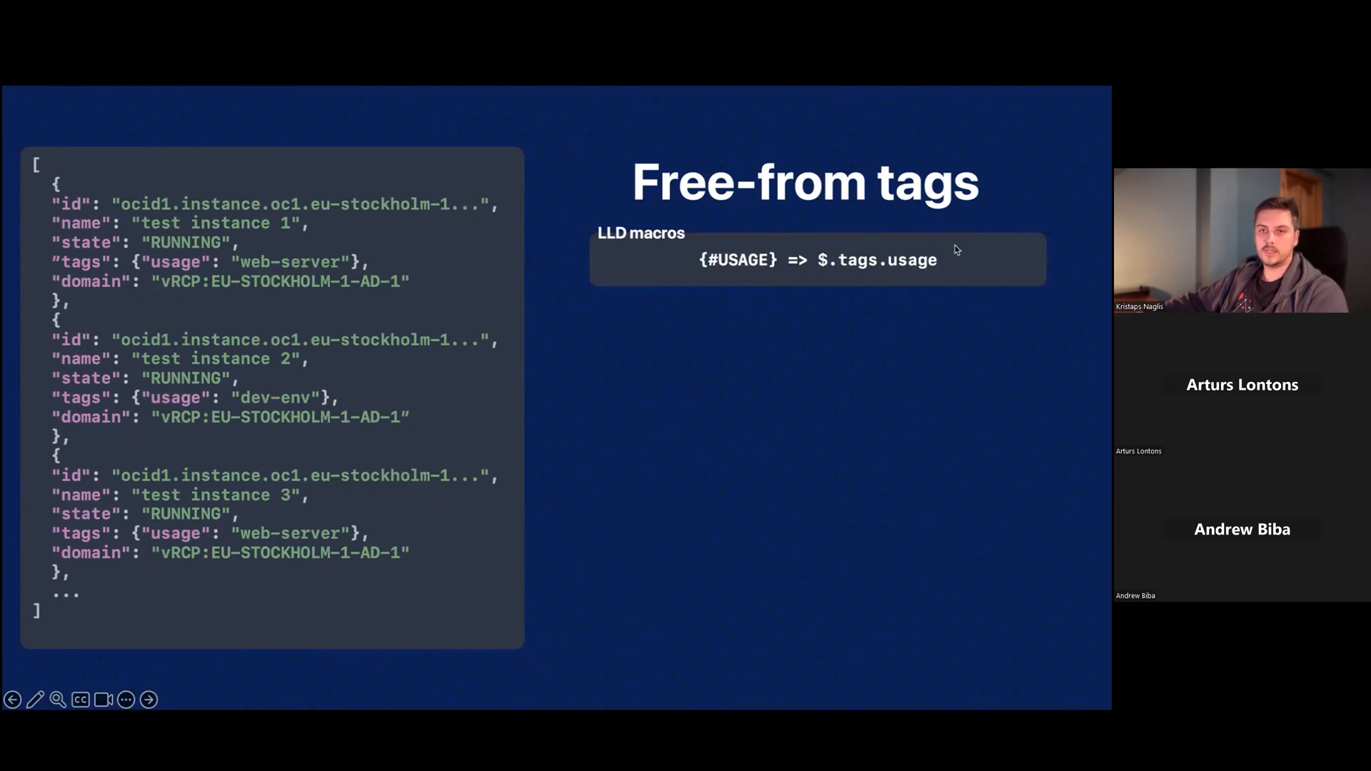
pyautogui.moveTo(844, 275)
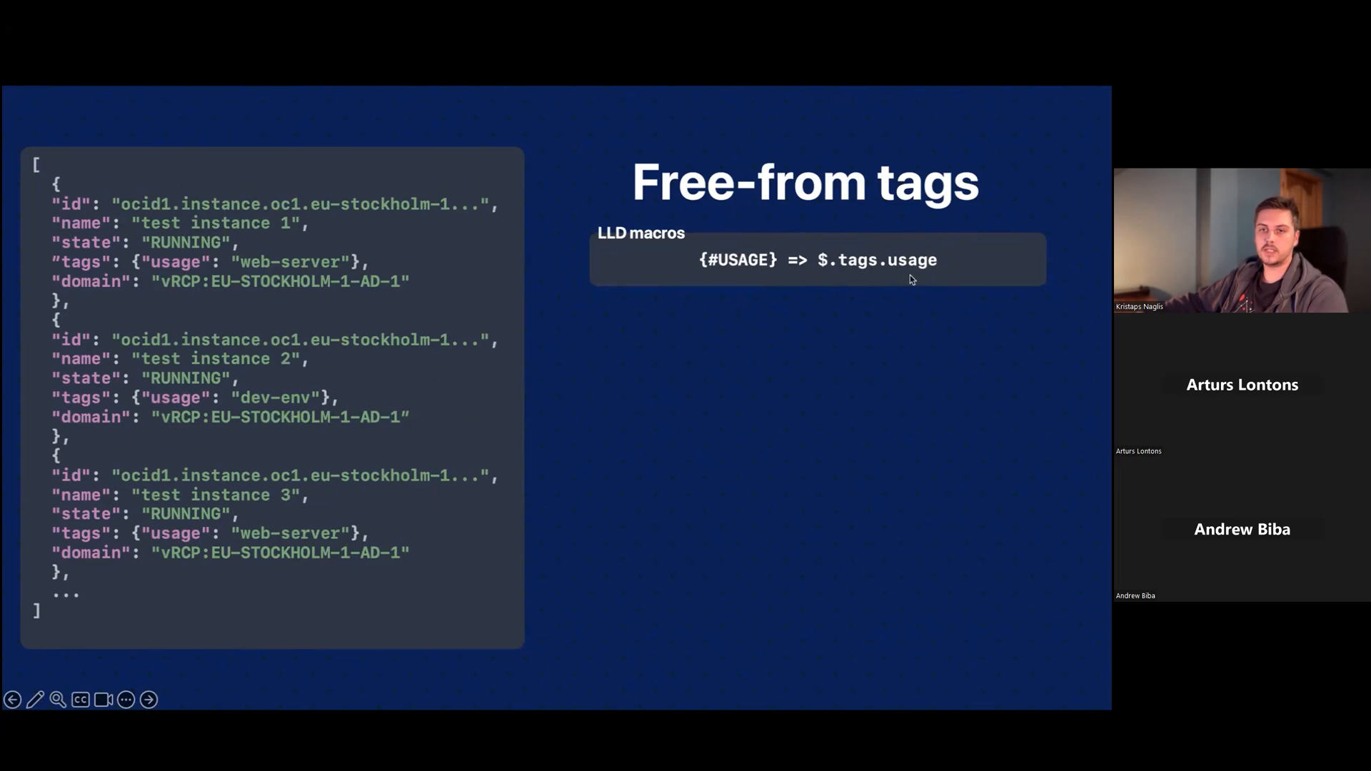
pyautogui.moveTo(146, 251)
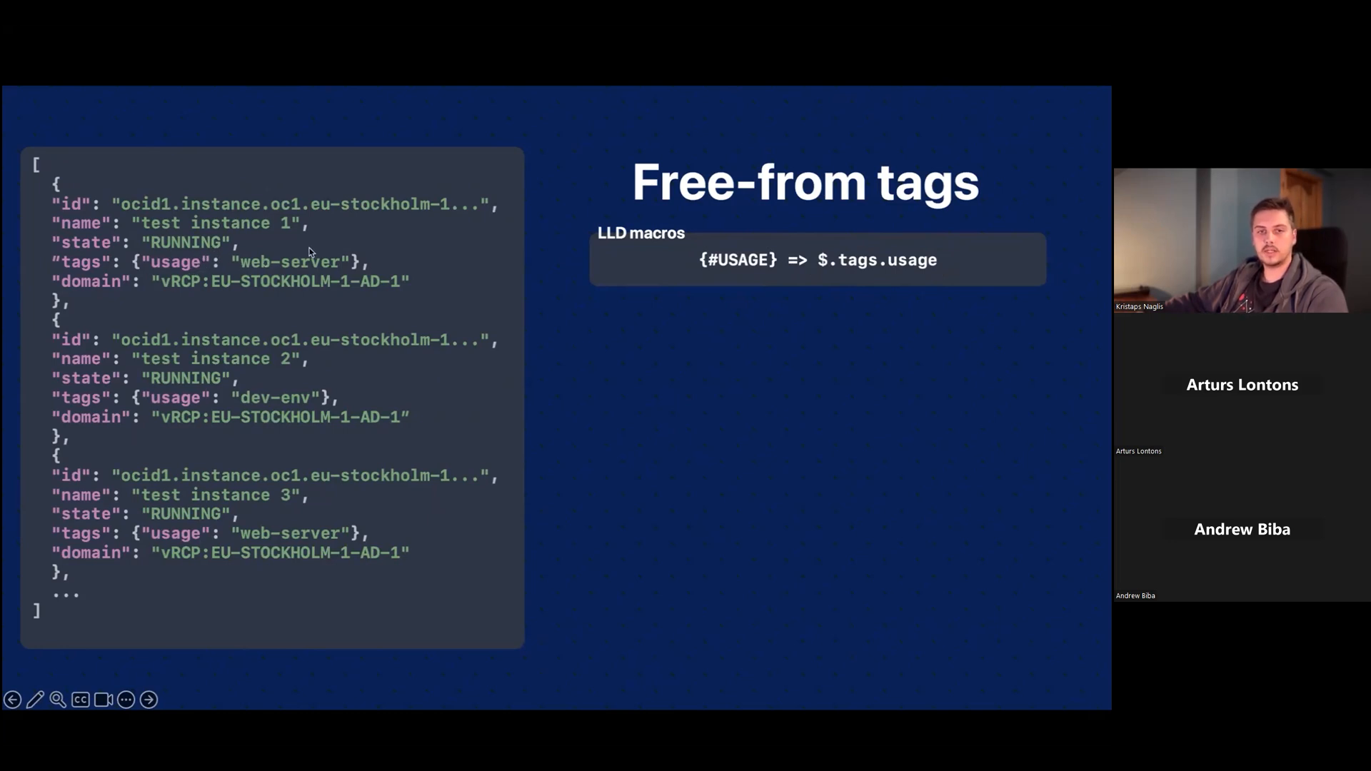
pyautogui.moveTo(627, 273)
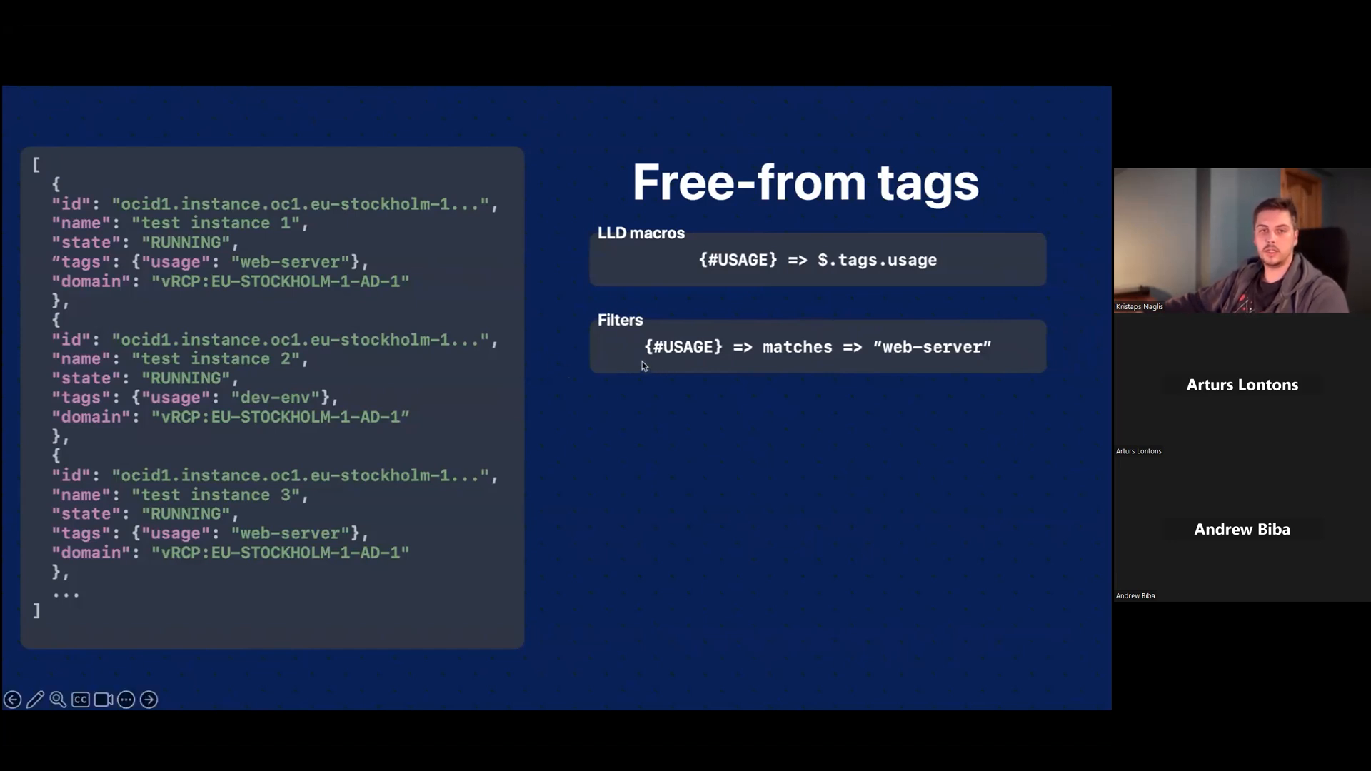
pyautogui.moveTo(737, 342)
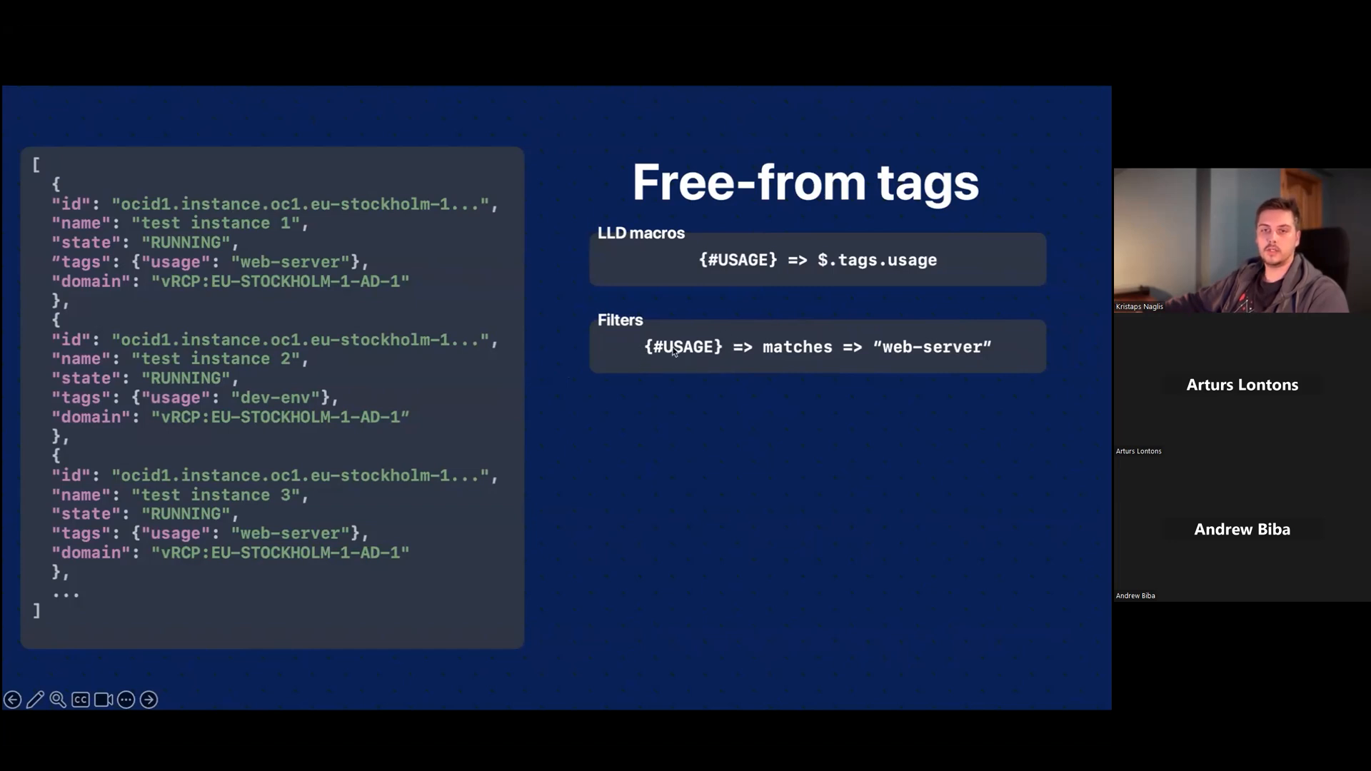
pyautogui.moveTo(800, 364)
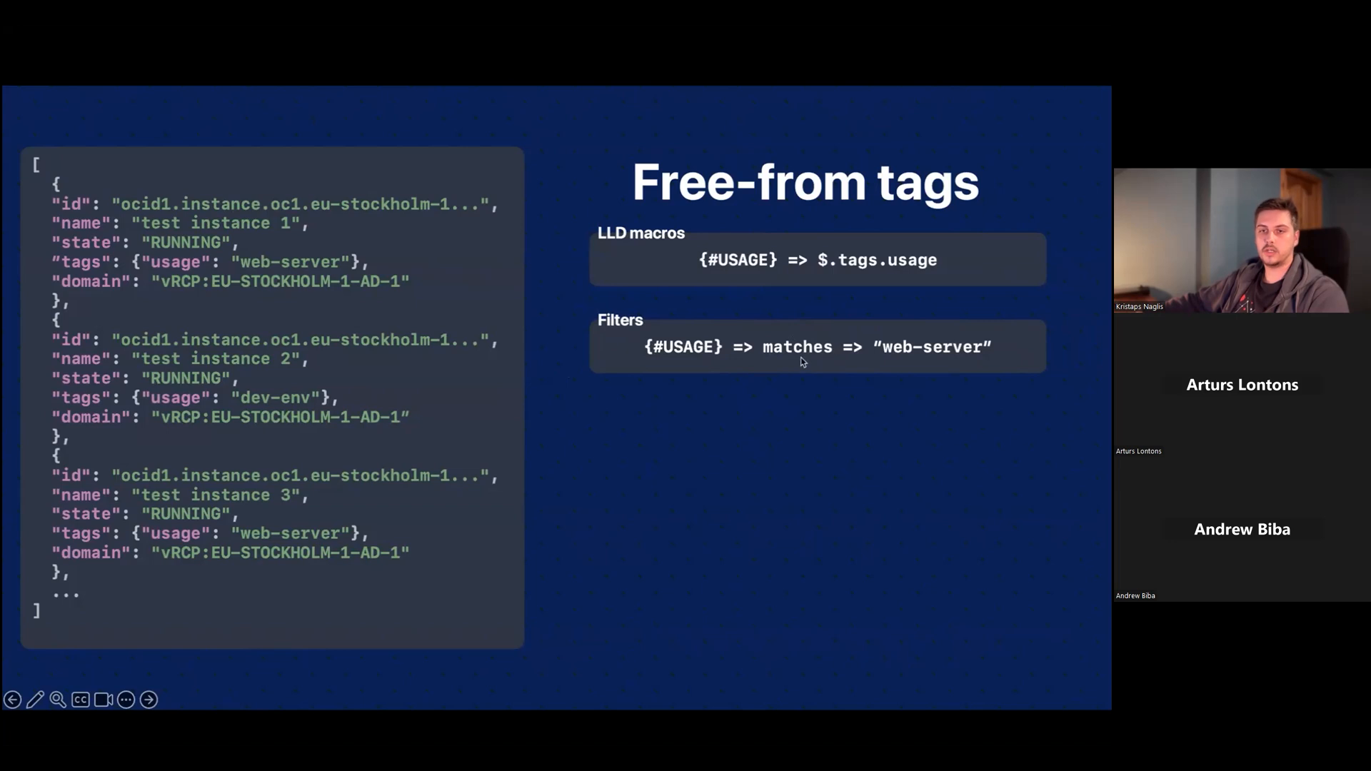
pyautogui.moveTo(921, 370)
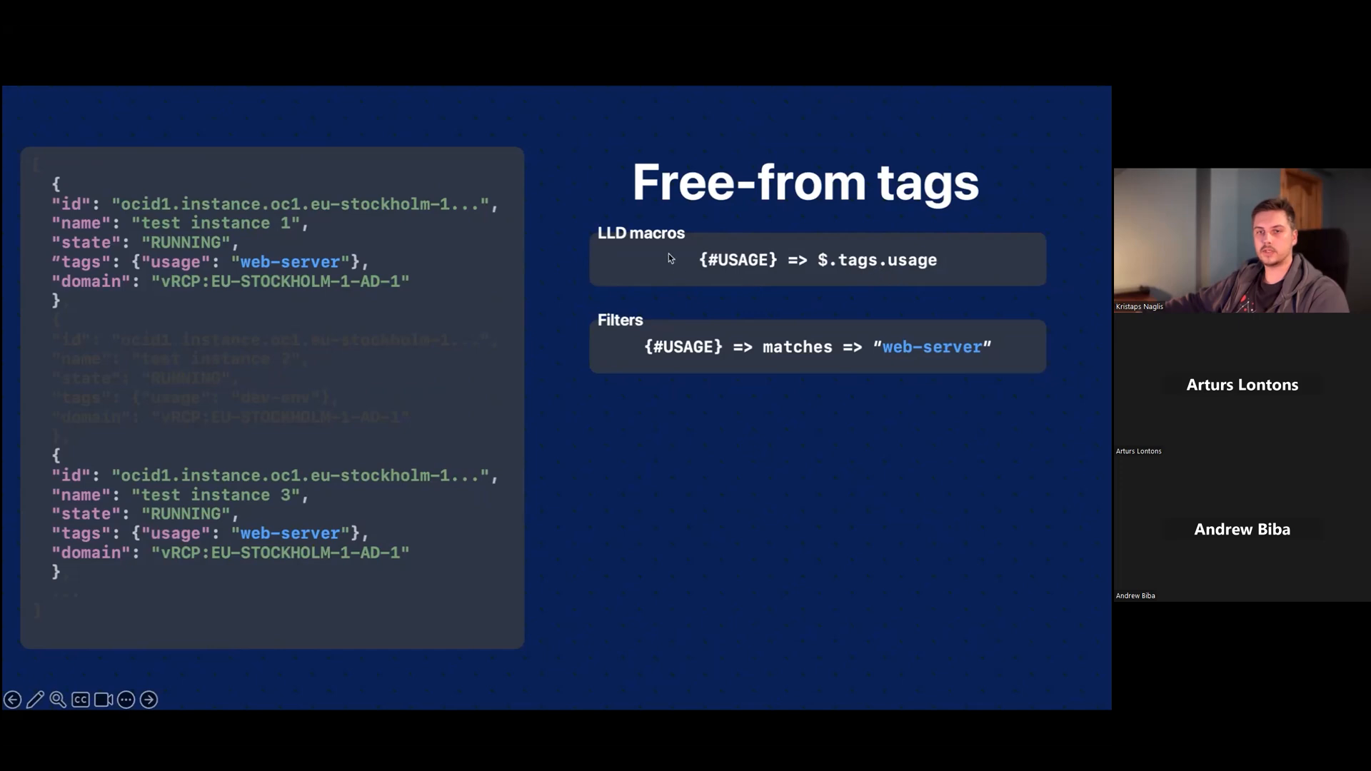
pyautogui.moveTo(942, 268)
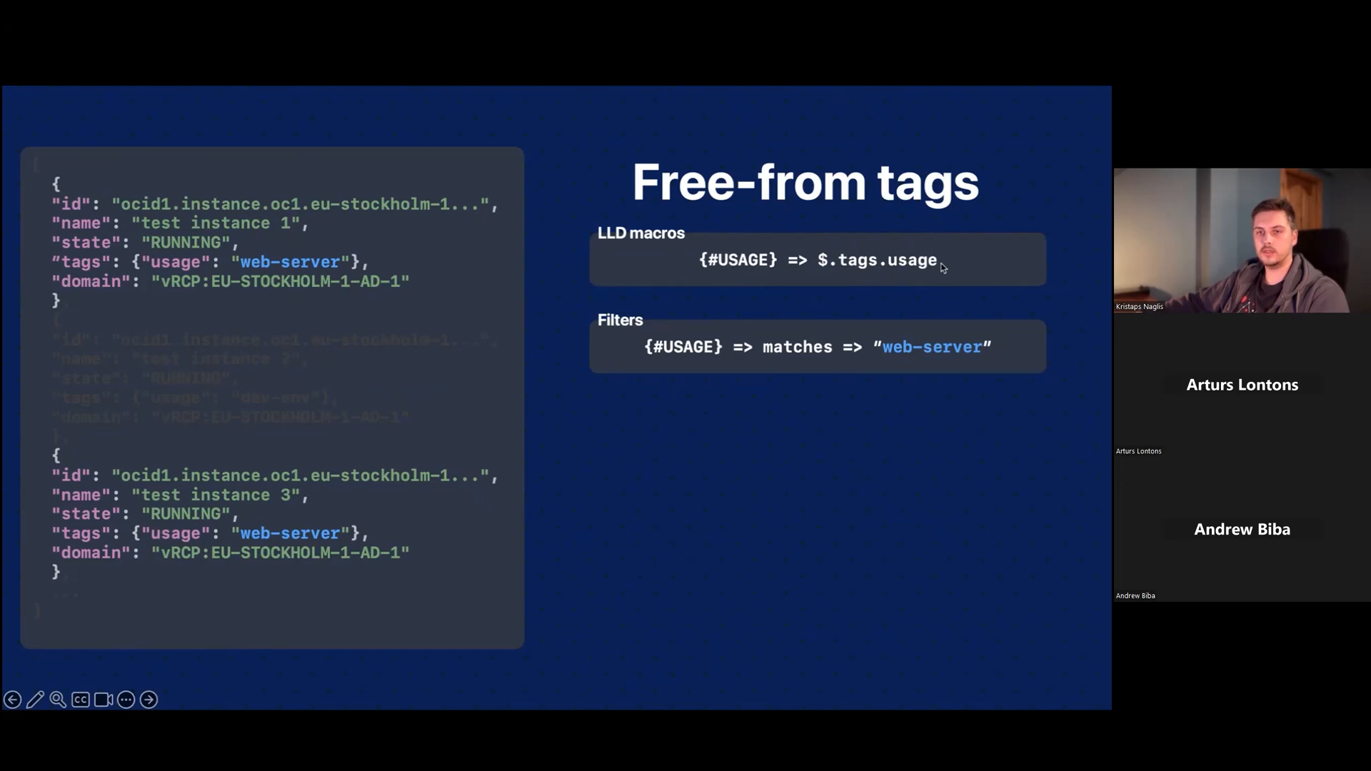
pyautogui.moveTo(865, 281)
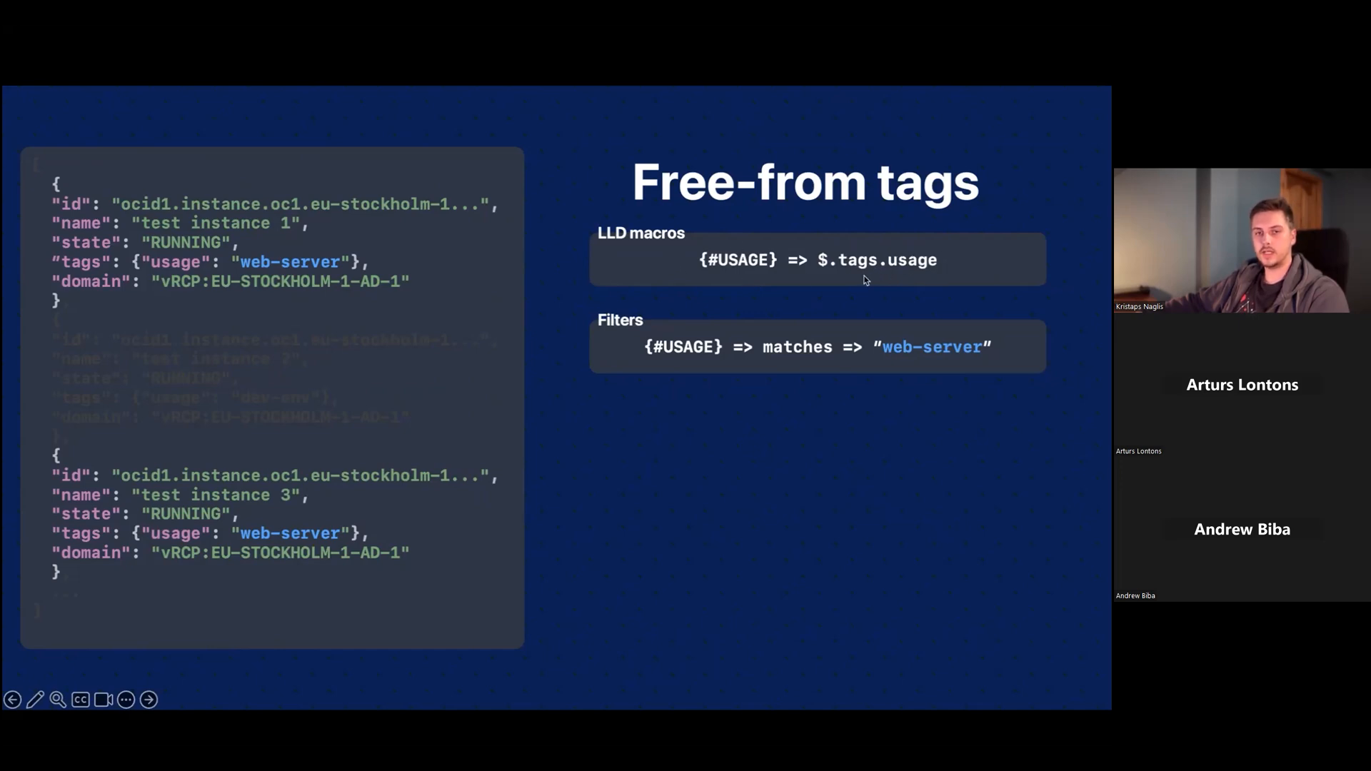
pyautogui.moveTo(192, 280)
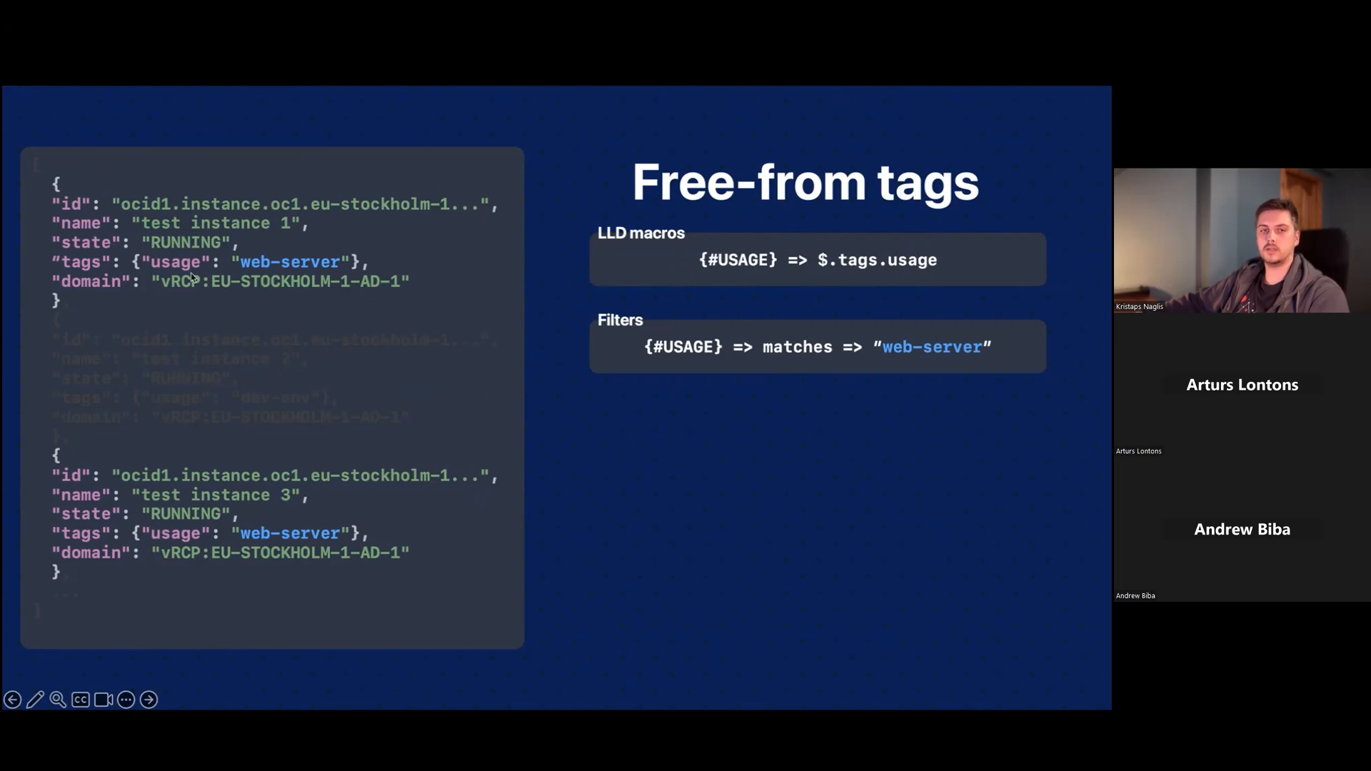
pyautogui.moveTo(211, 262)
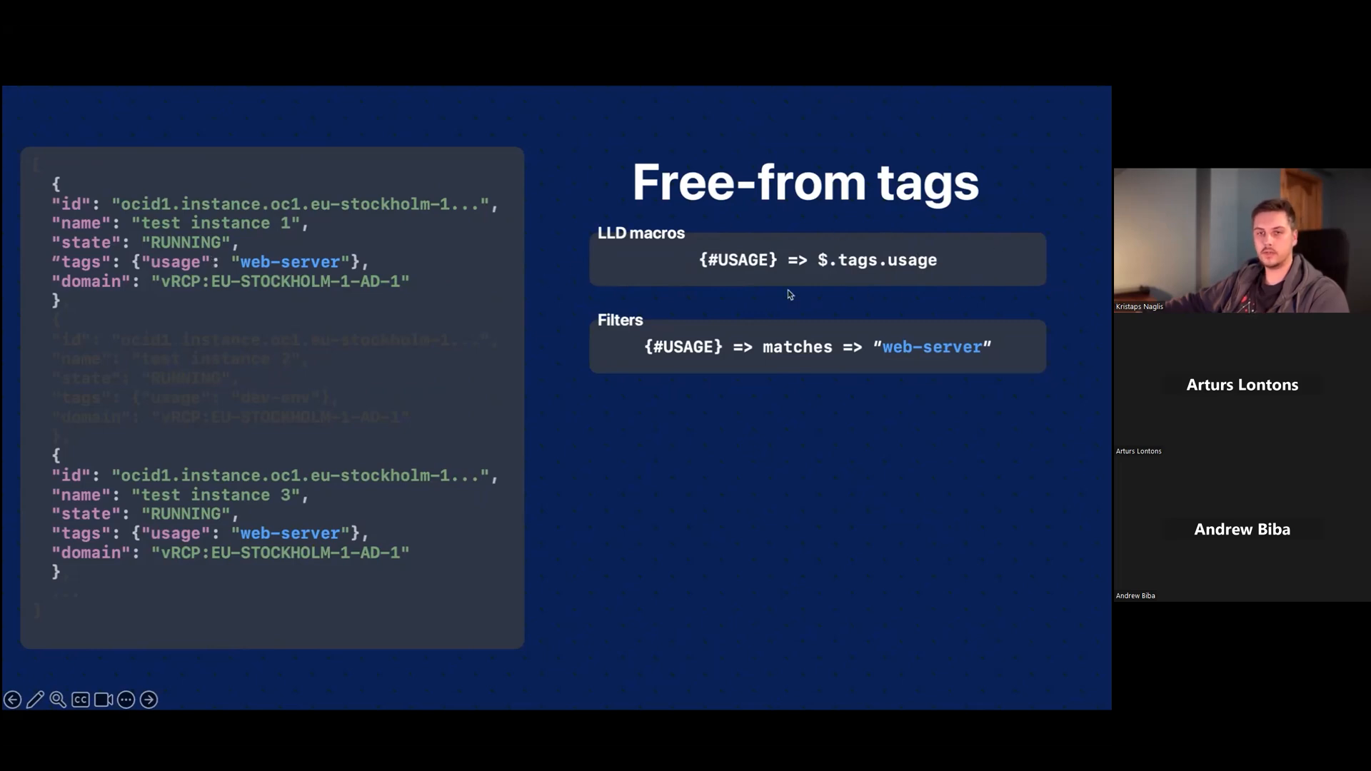
pyautogui.moveTo(641, 268)
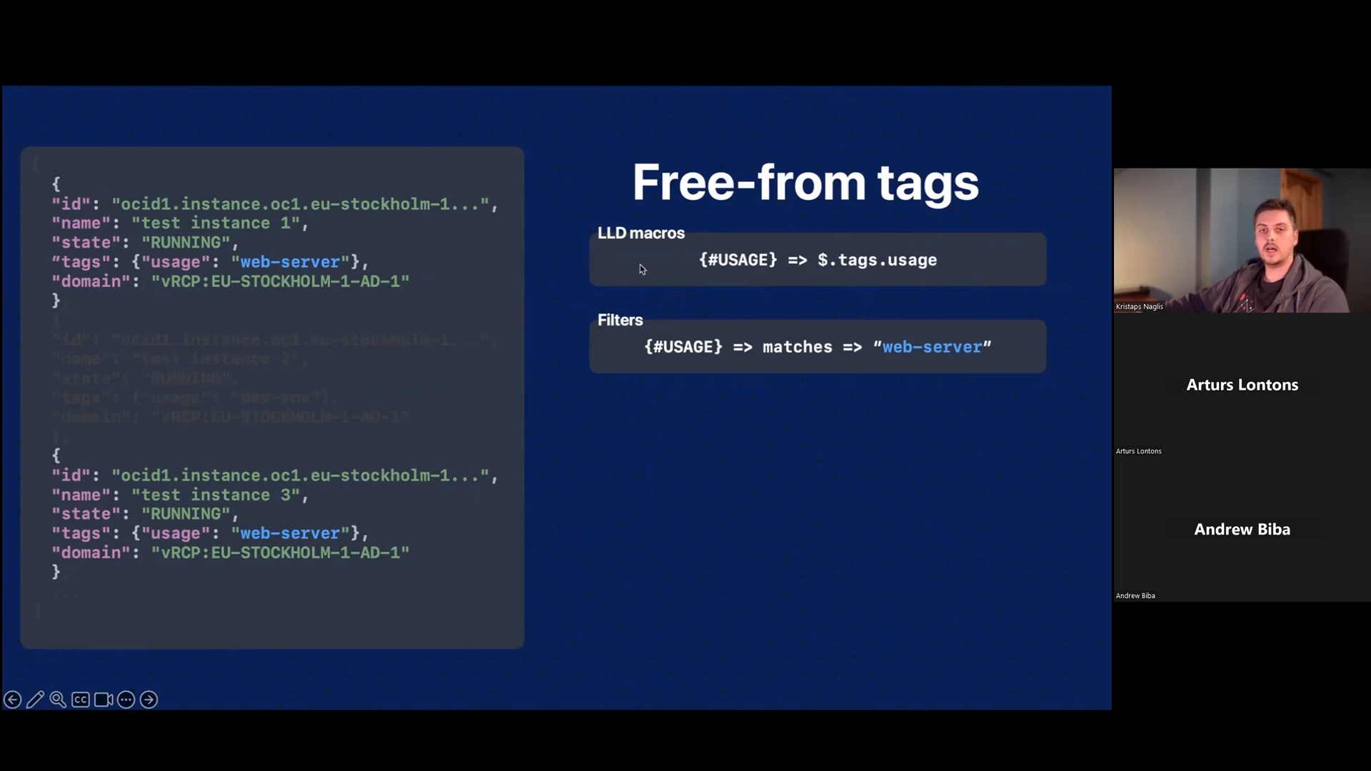
pyautogui.moveTo(865, 270)
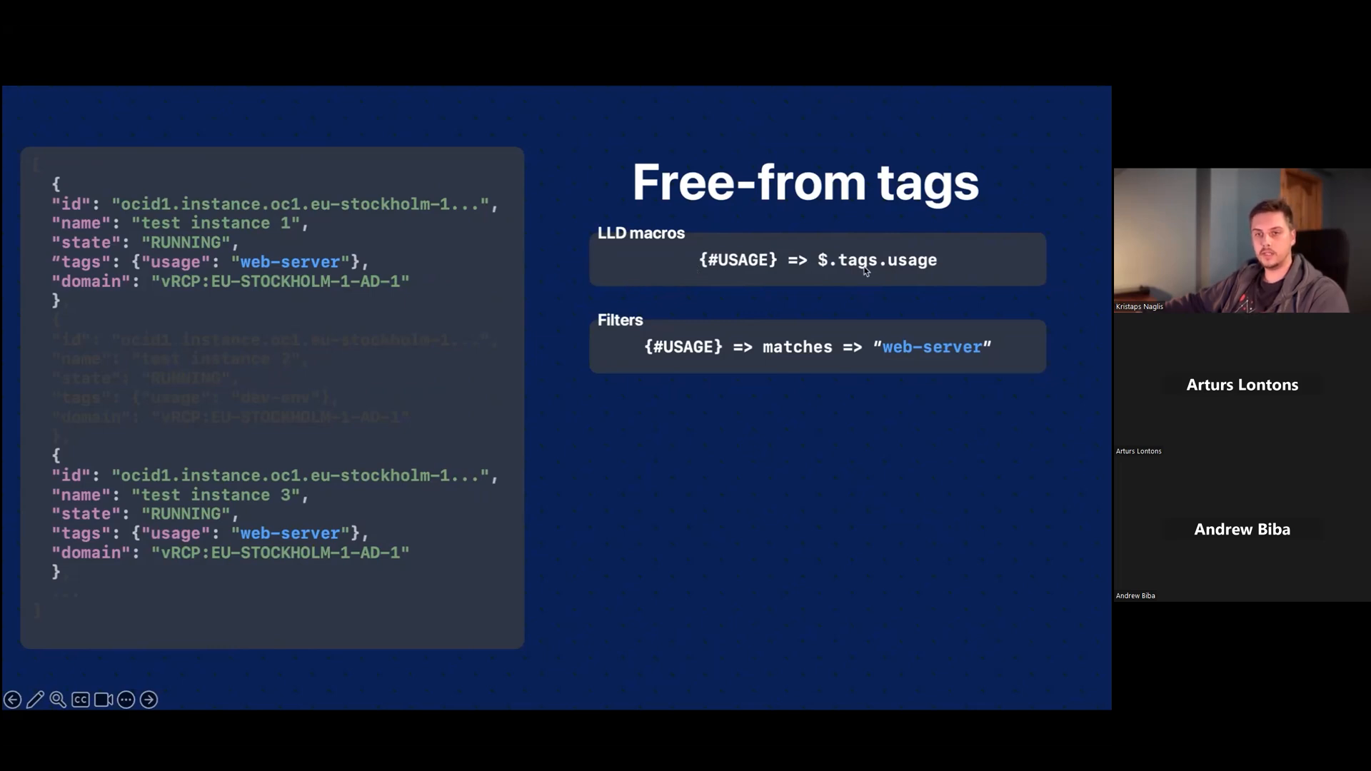
pyautogui.moveTo(200, 309)
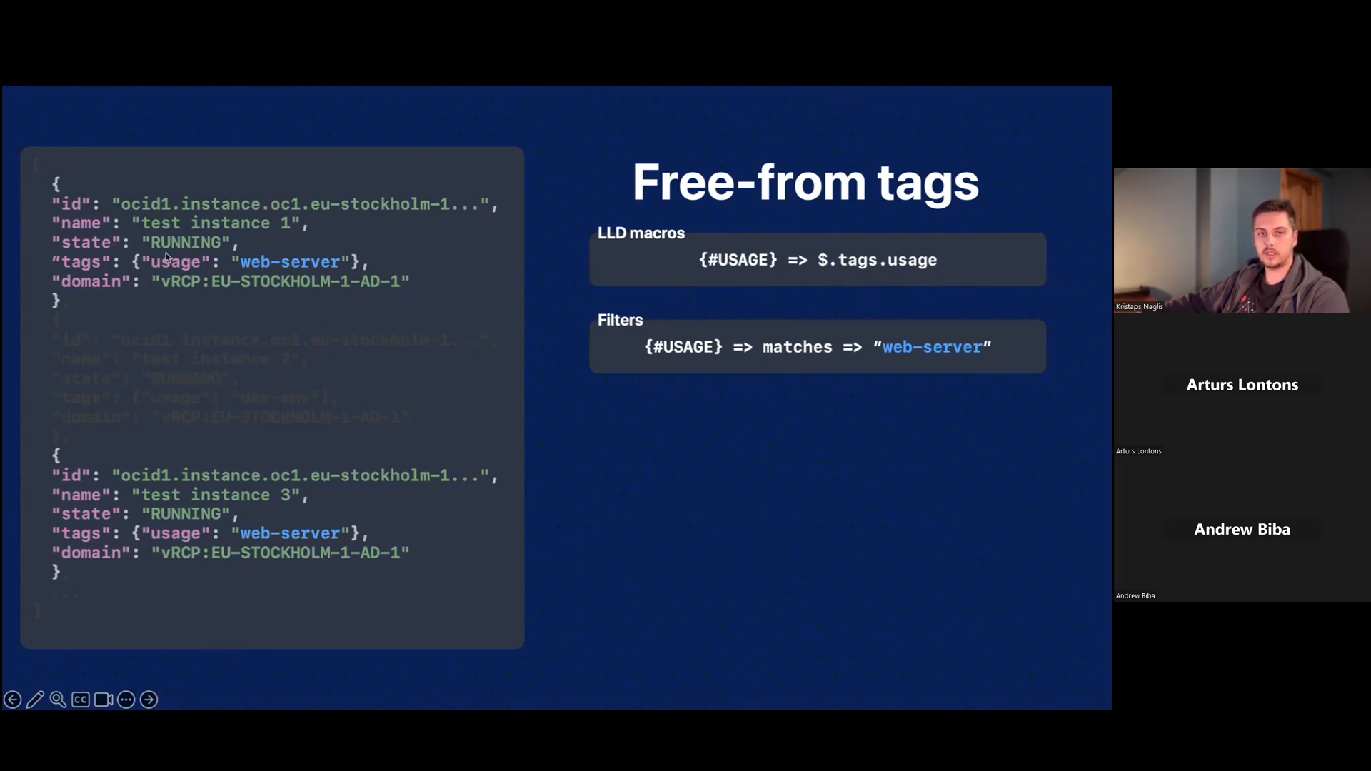
pyautogui.moveTo(202, 545)
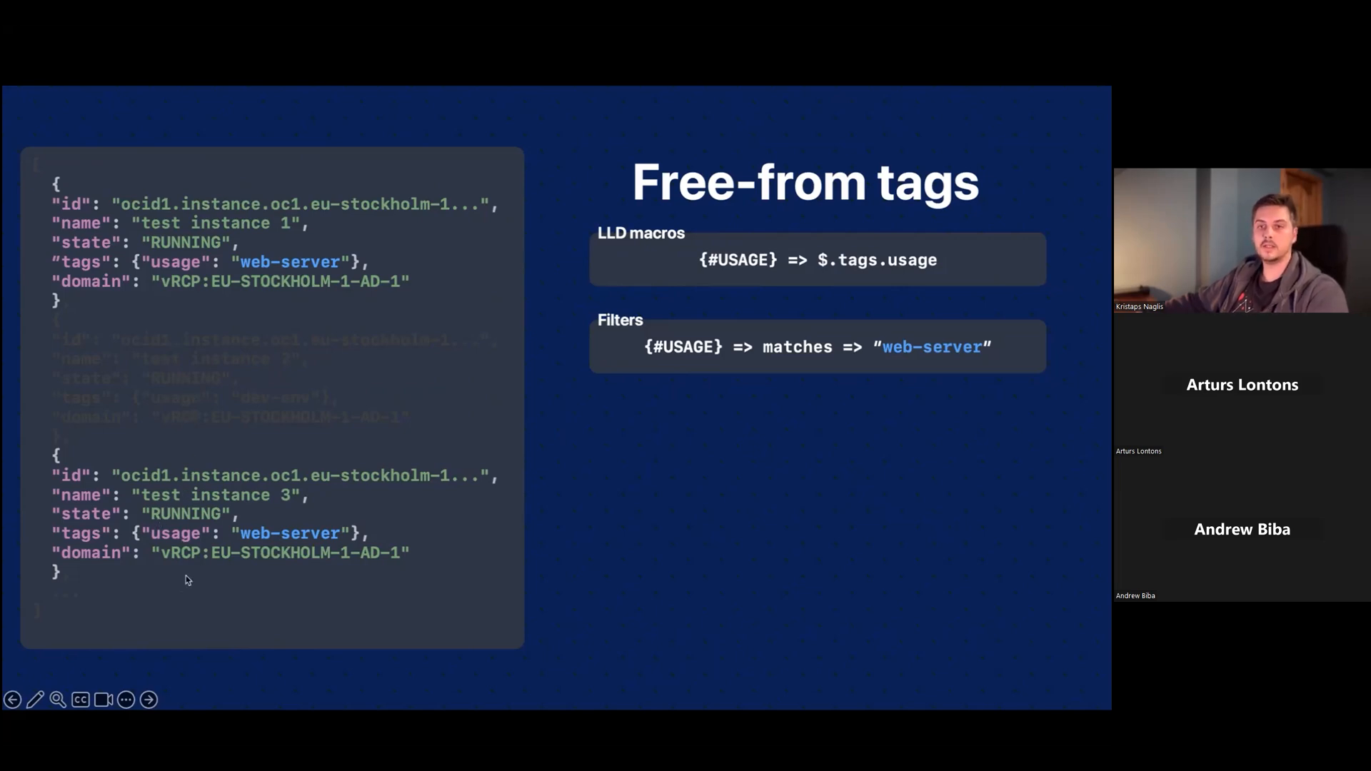
pyautogui.moveTo(225, 568)
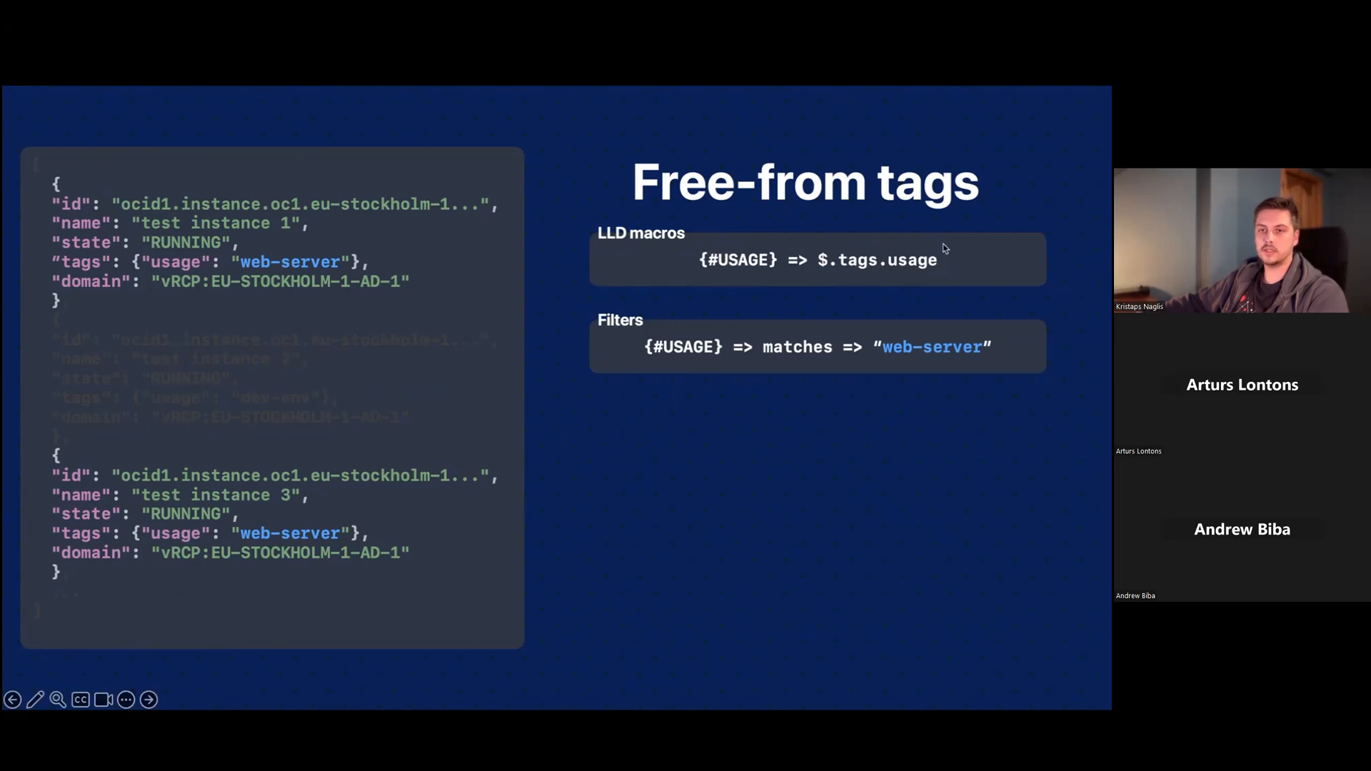
pyautogui.moveTo(827, 281)
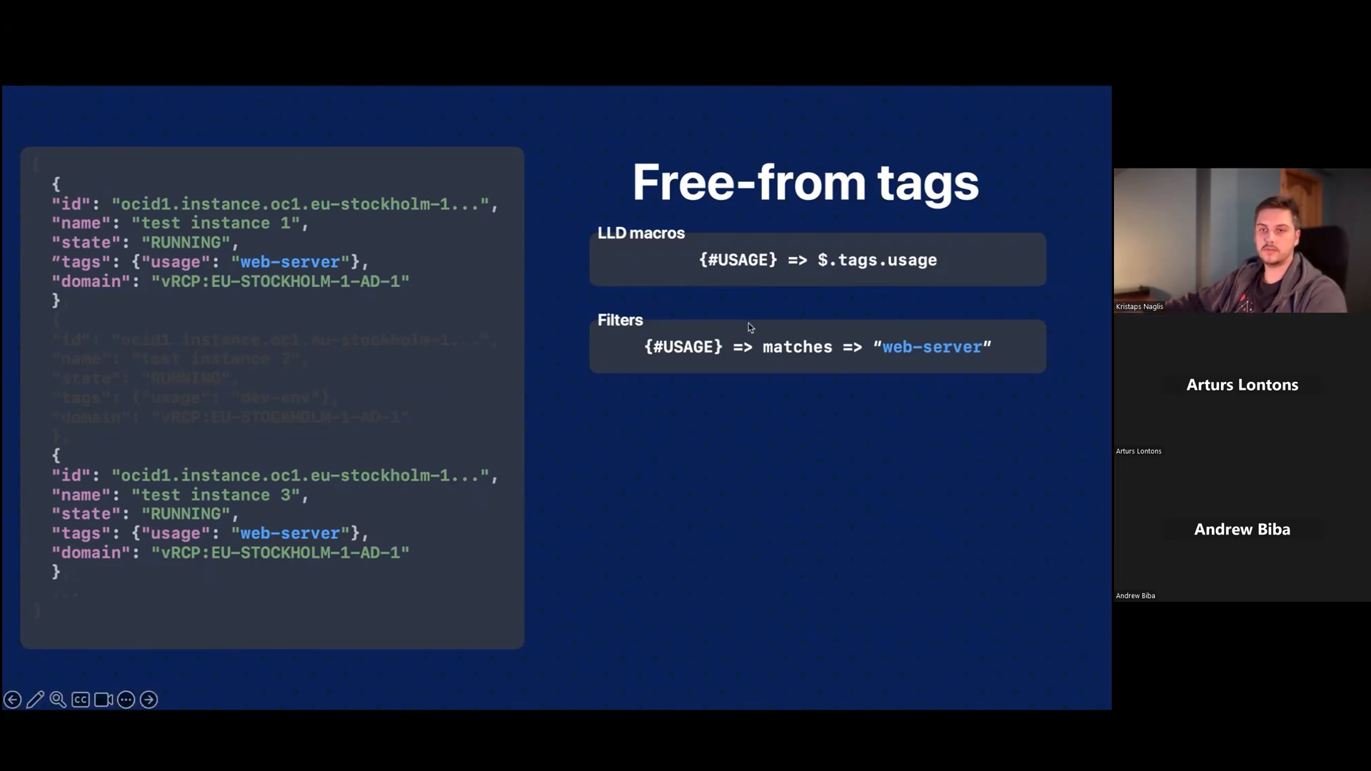
pyautogui.moveTo(906, 211)
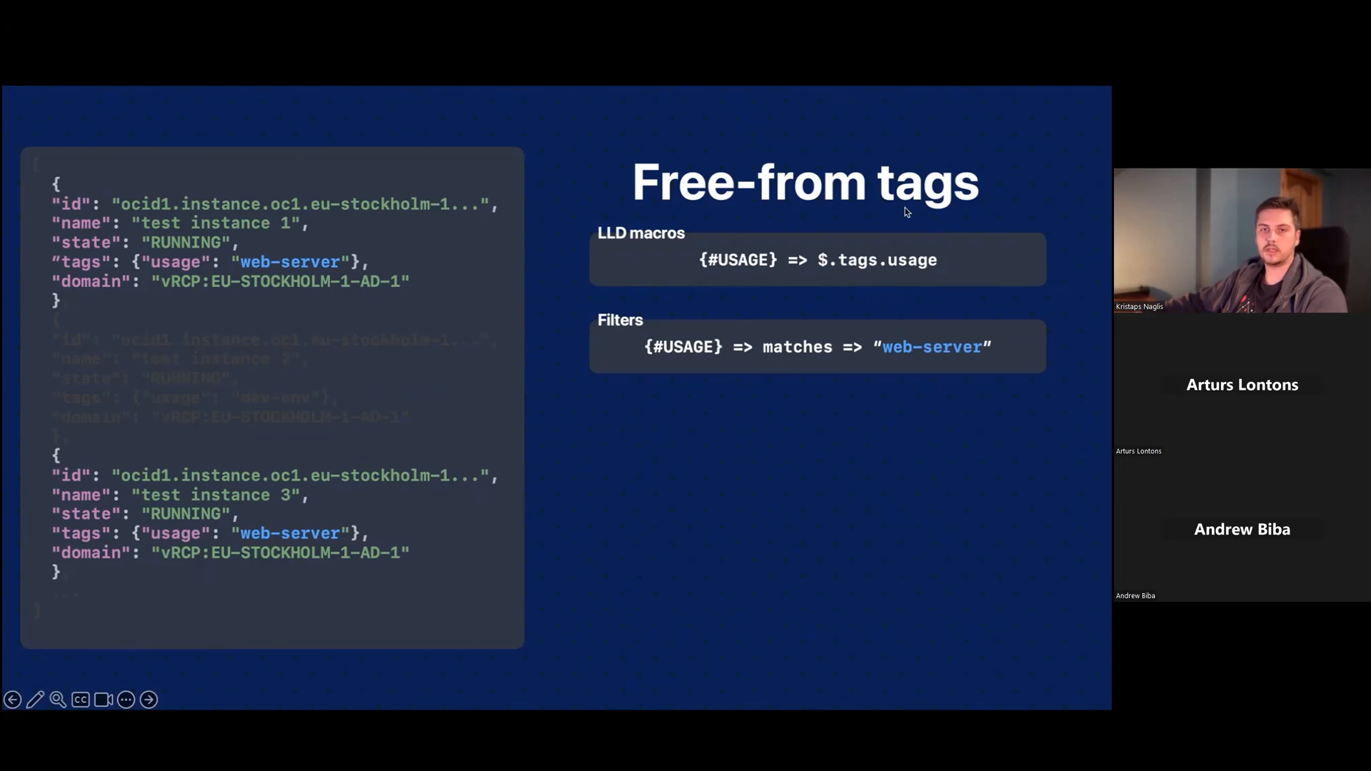
pyautogui.moveTo(1017, 218)
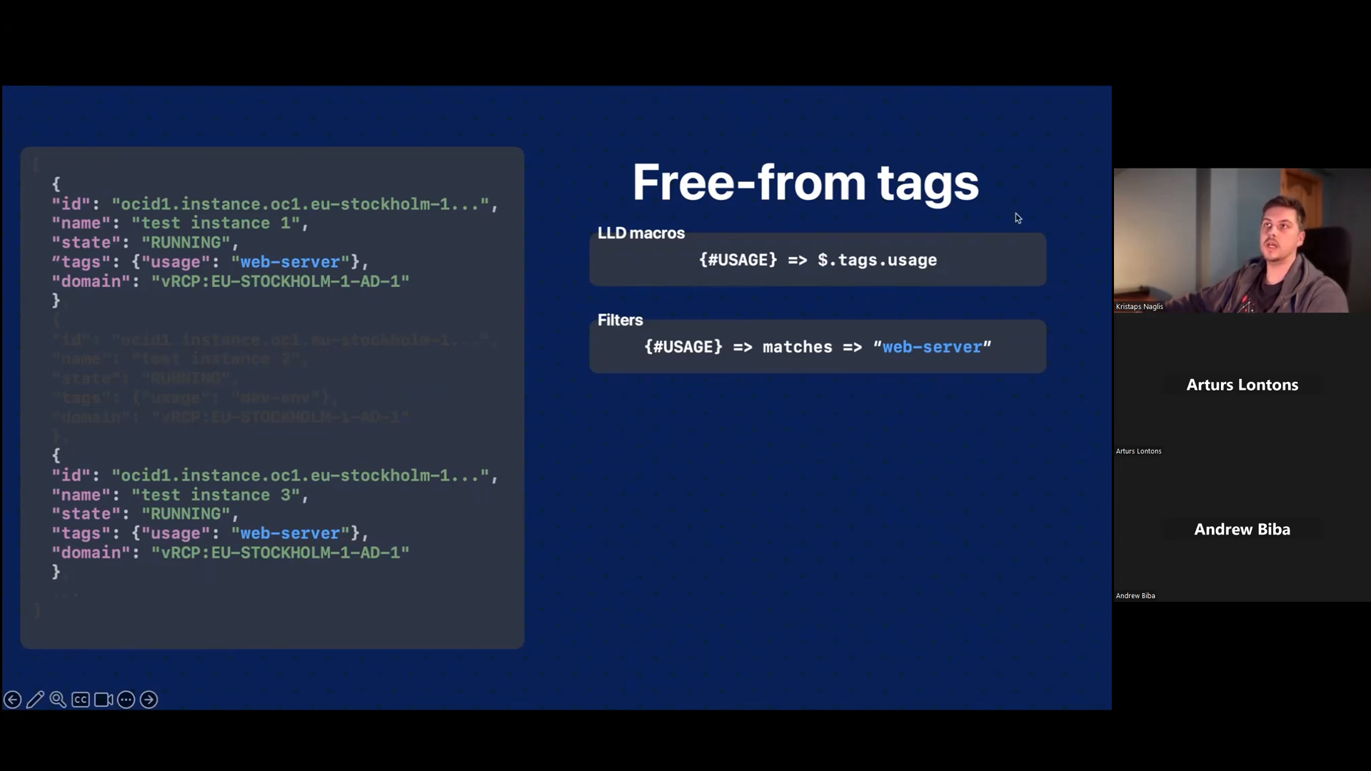